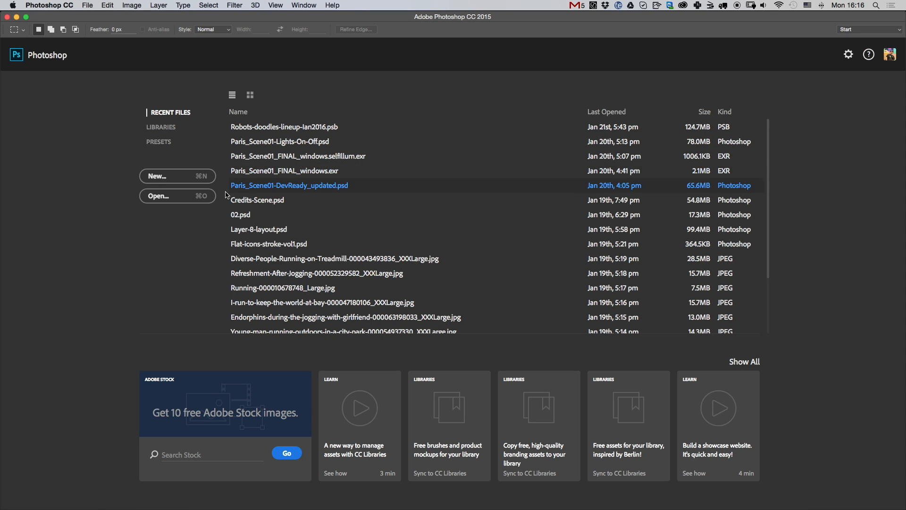
Open LessonProgress04.diffuse.exr and LessonProgress04.exr with alpha read as transparency.
click(158, 196)
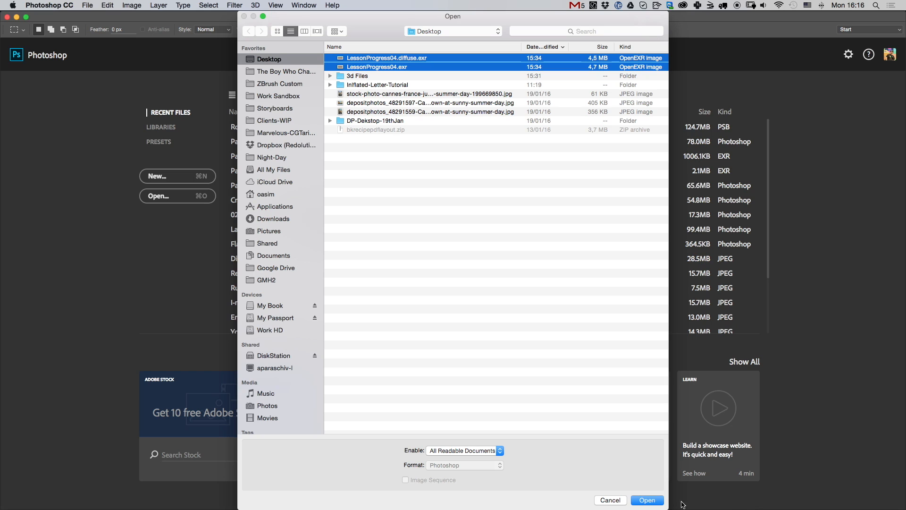
click(646, 500)
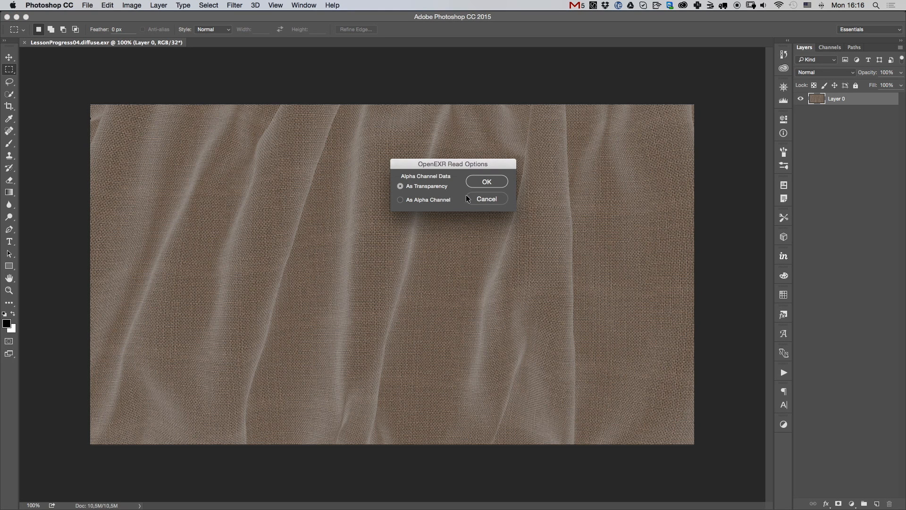
click(486, 181)
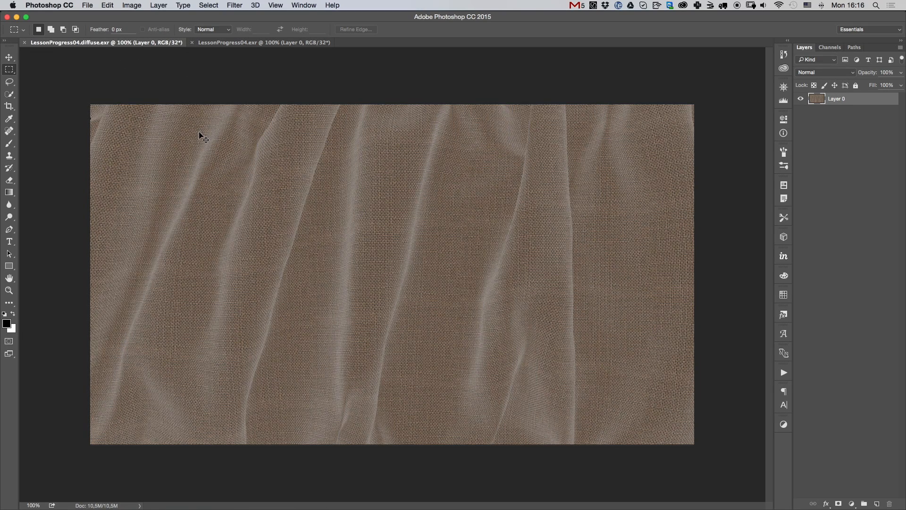
Copy the diffuse pass into LessonProgress04.exr as hidden Layer 1 and show the Adjustments panel.
click(263, 41)
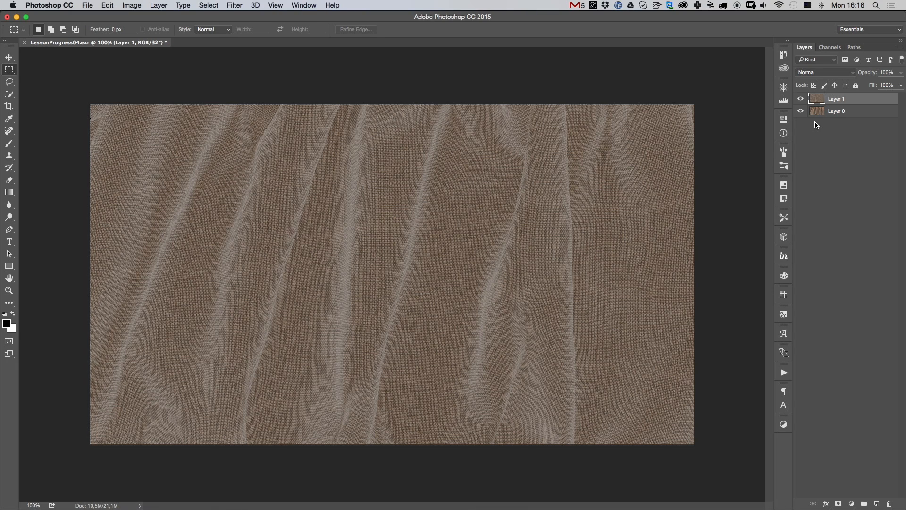
mouse_move(810, 123)
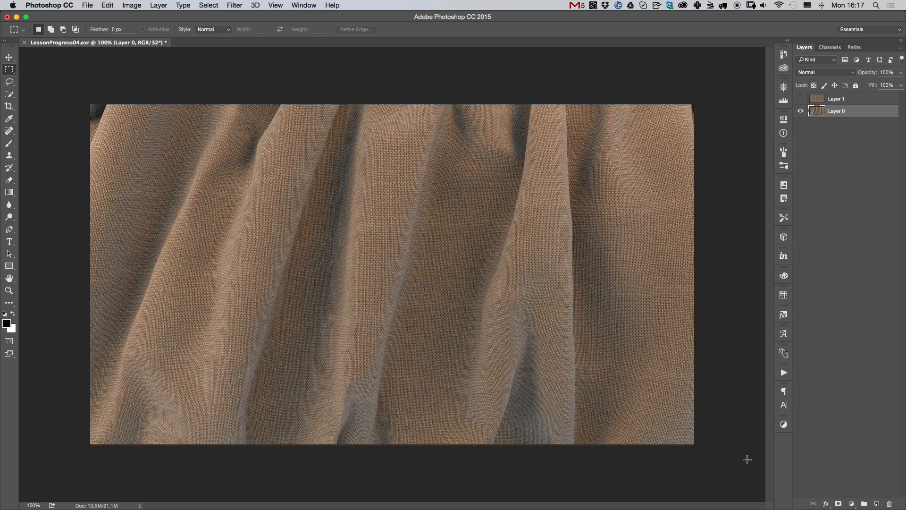
click(784, 423)
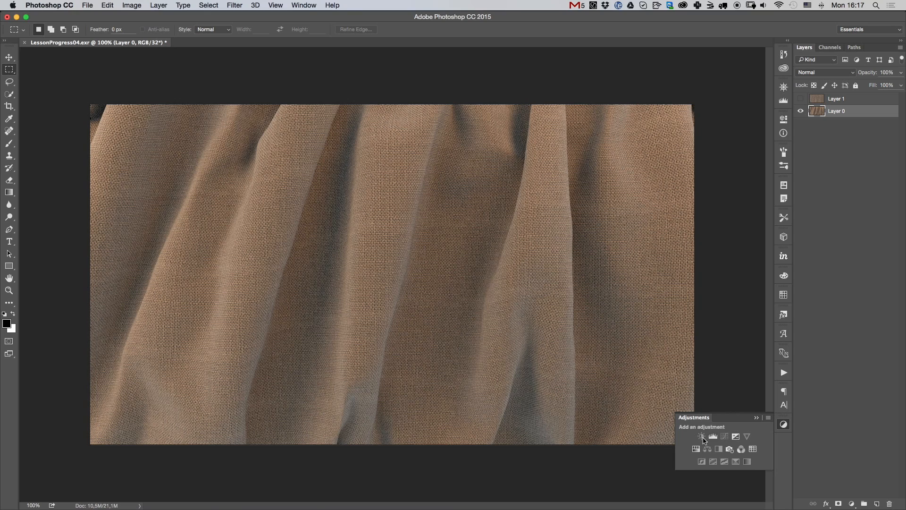
mouse_move(700, 458)
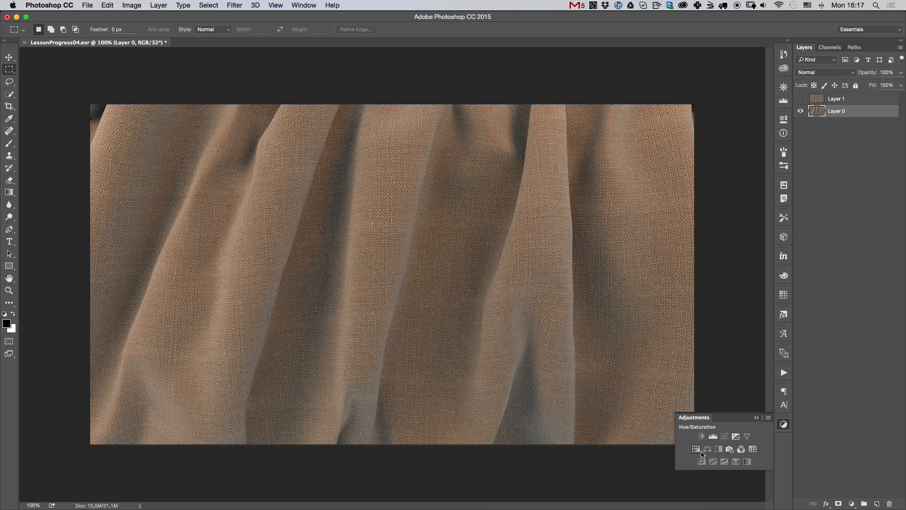
mouse_move(696, 449)
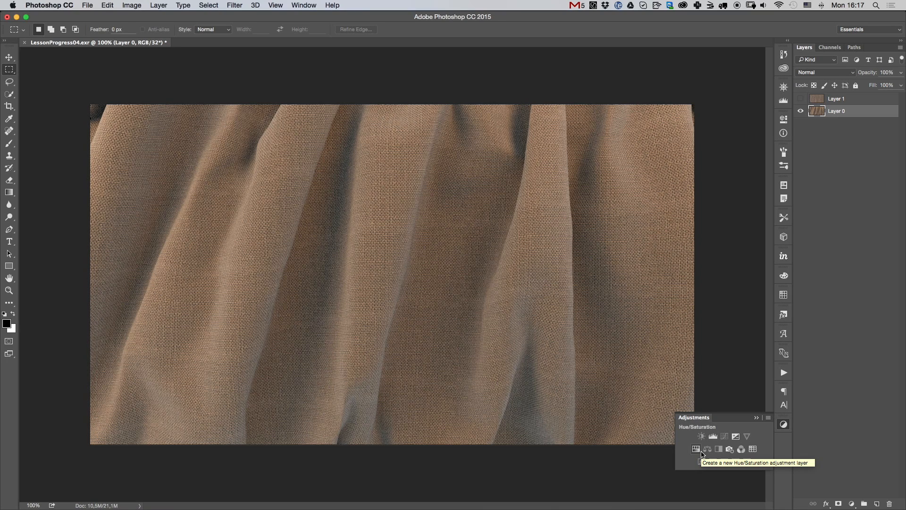
mouse_move(741, 449)
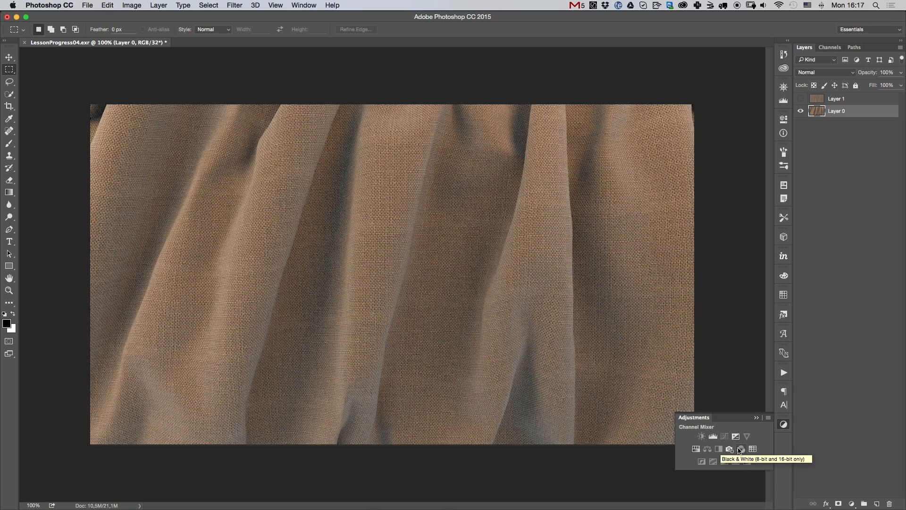
Add an Exposure adjustment of +0.23 over the beauty render.
click(742, 449)
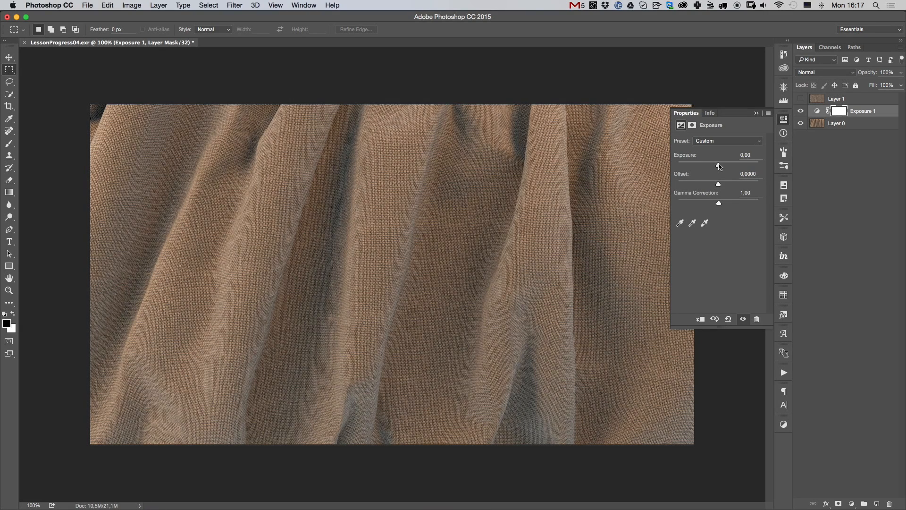
drag(717, 163, 721, 163)
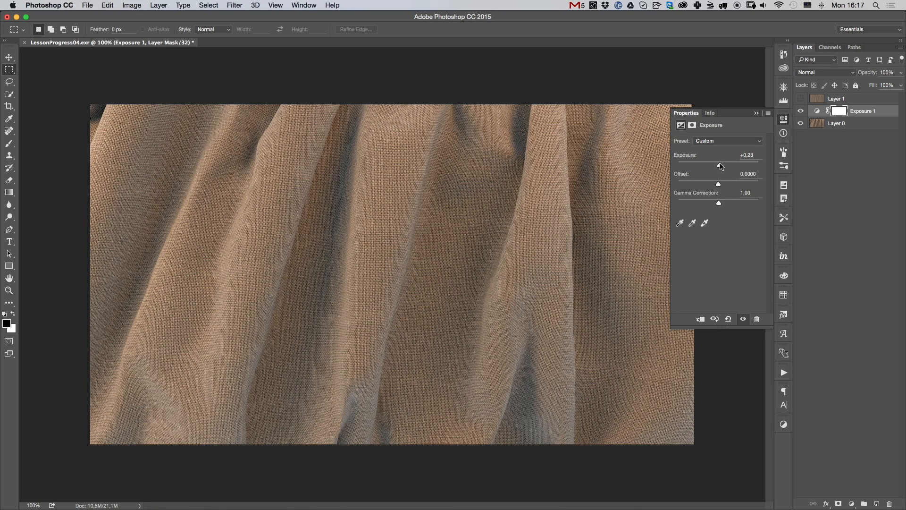
mouse_move(714, 169)
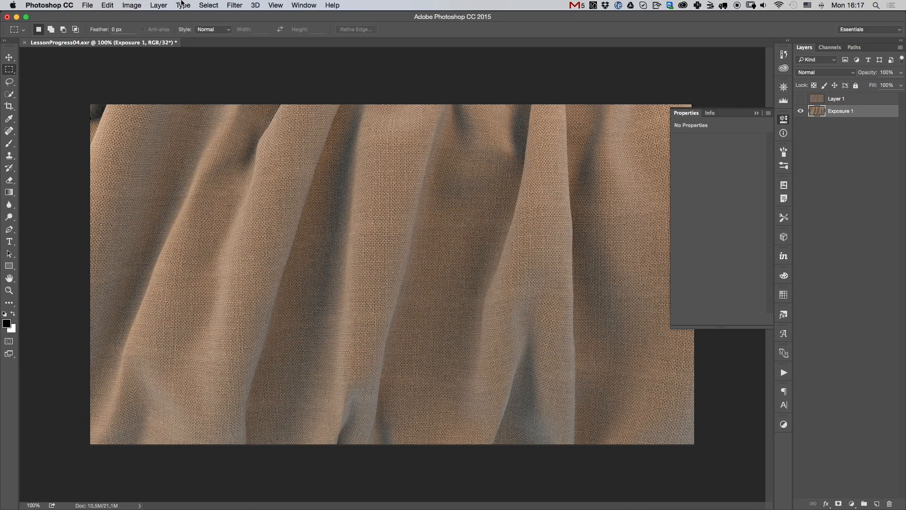
Convert the document to 16 Bits/Channel and rename Layer 1 to Diffuse.
click(131, 5)
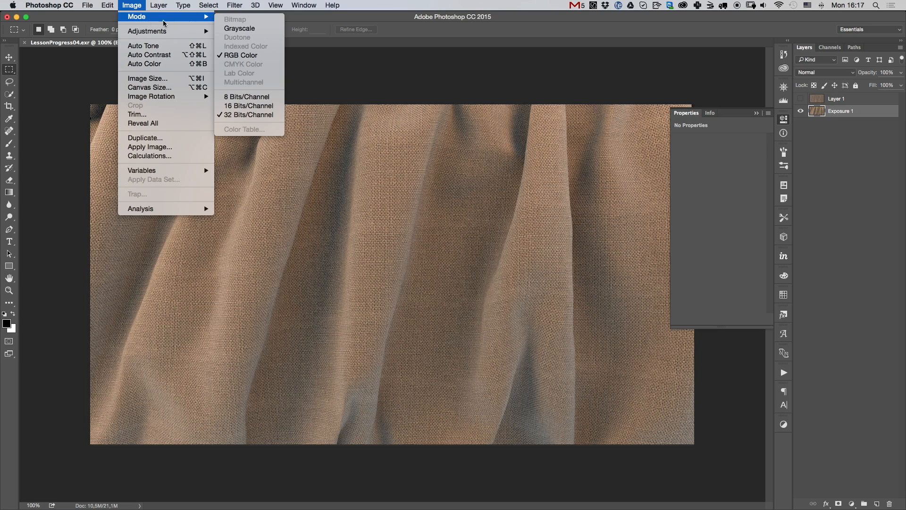
click(246, 96)
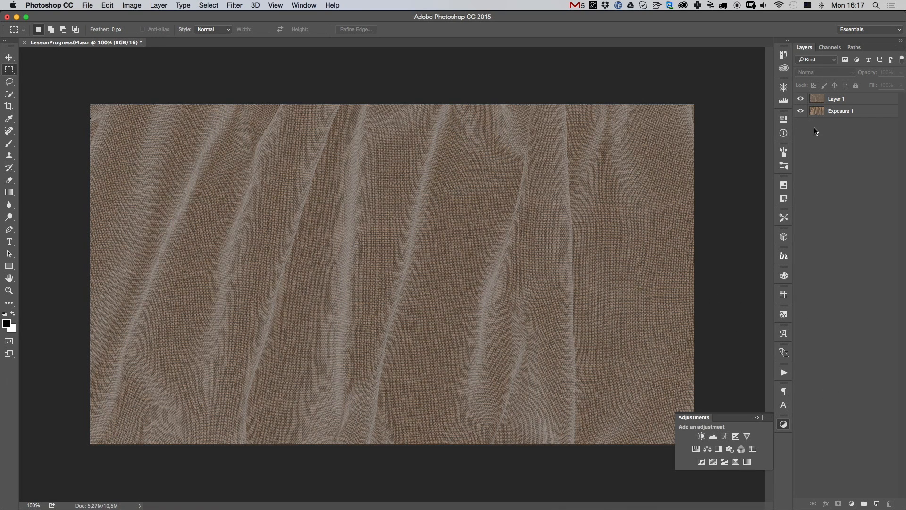
double_click(836, 98)
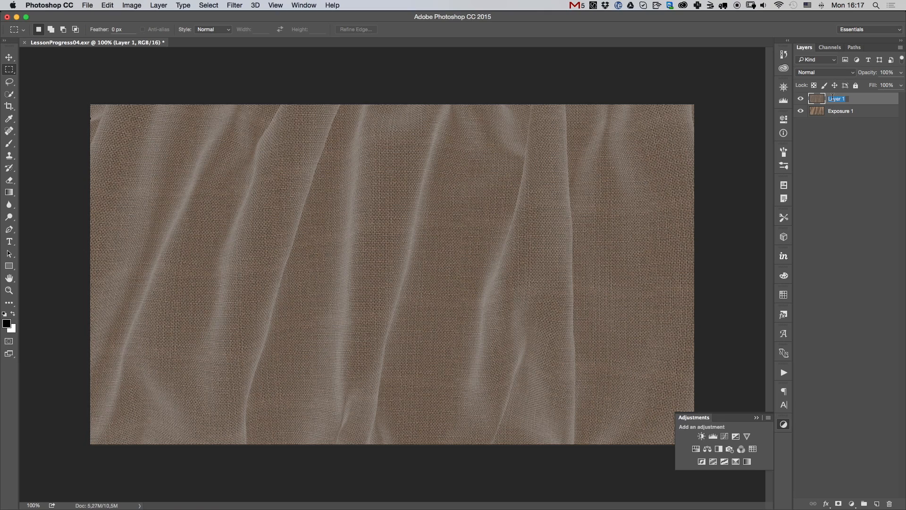
text(Diffuse)
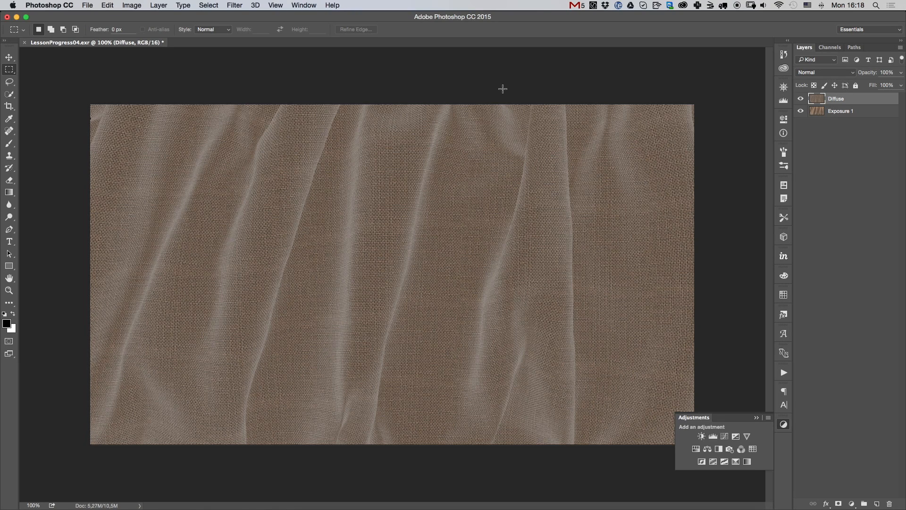
mouse_move(327, 95)
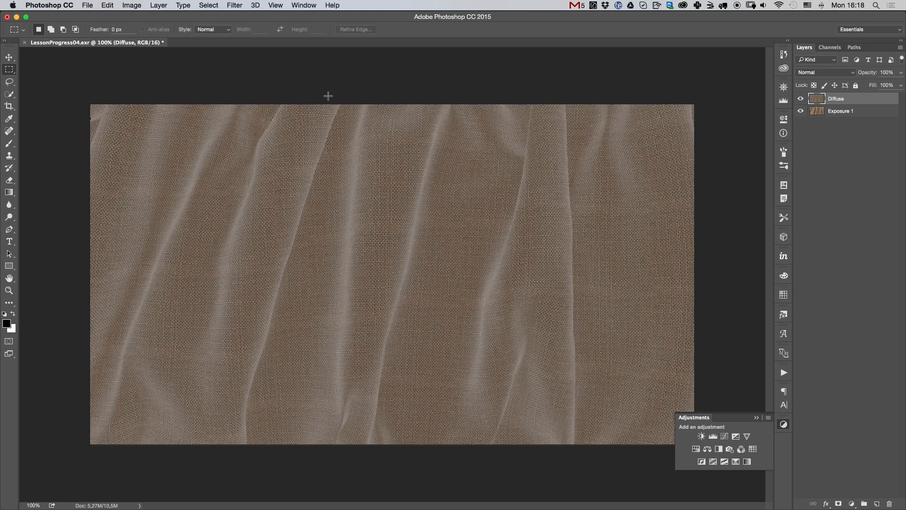
Desaturate the Diffuse layer and apply a High Pass filter of radius 4.
click(131, 6)
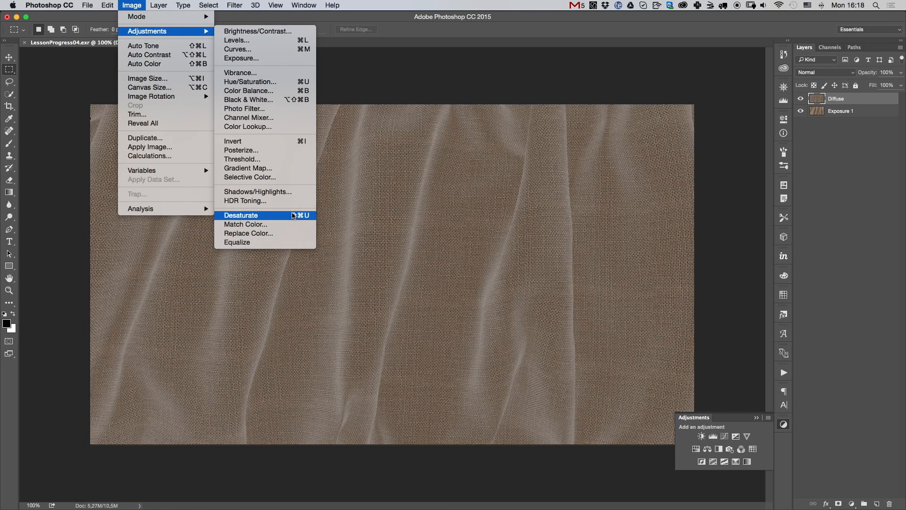
click(241, 215)
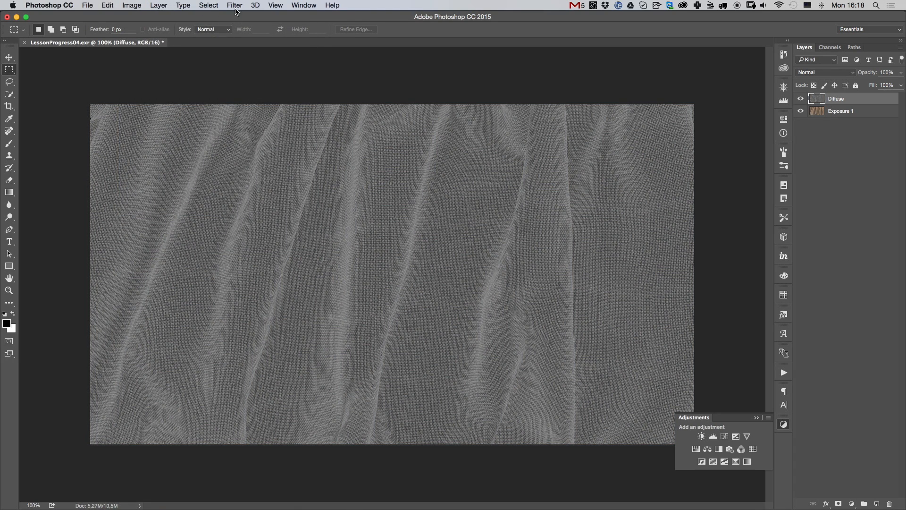
click(234, 5)
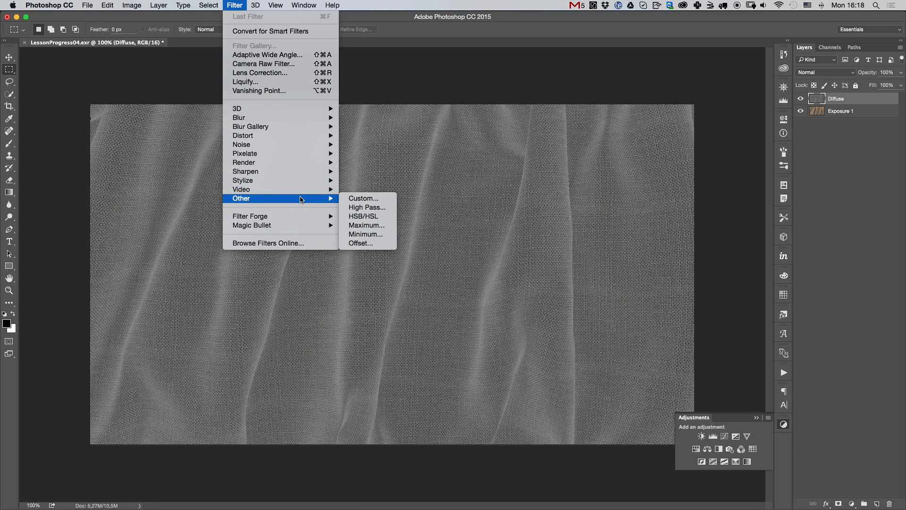
click(366, 207)
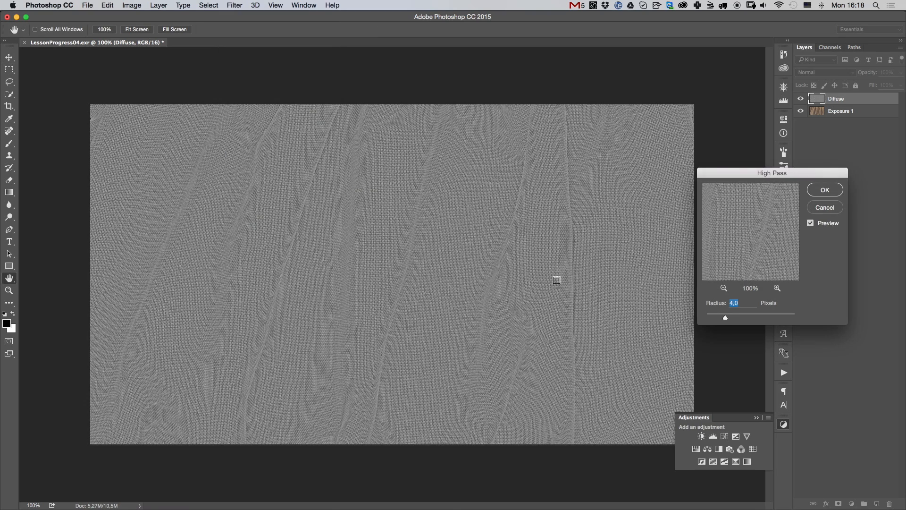
mouse_move(825, 191)
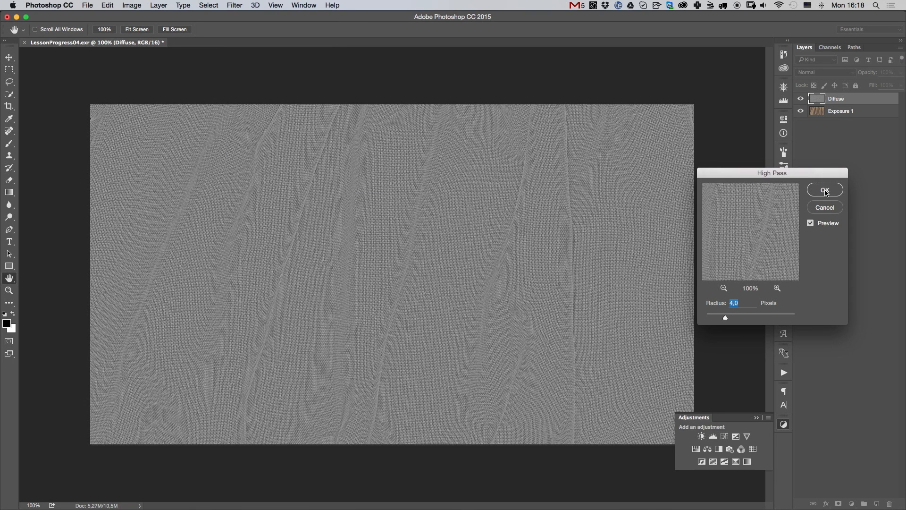
click(825, 189)
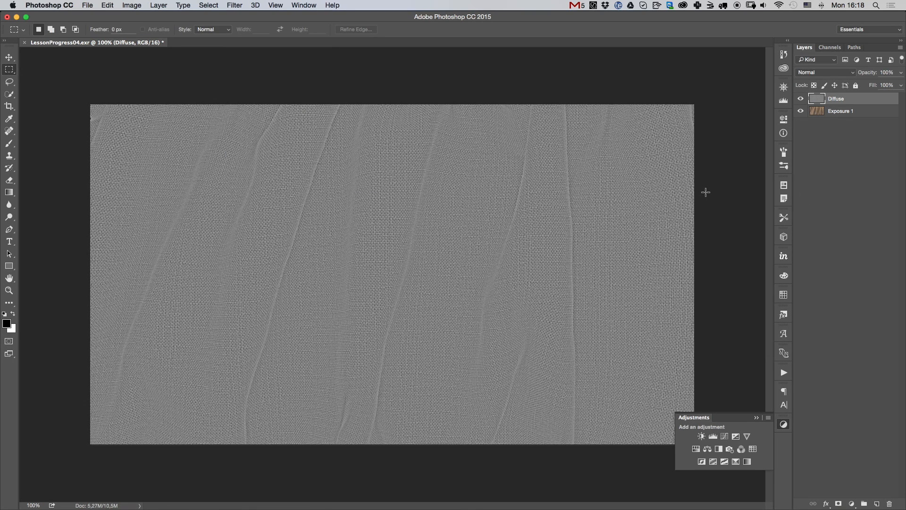
mouse_move(702, 192)
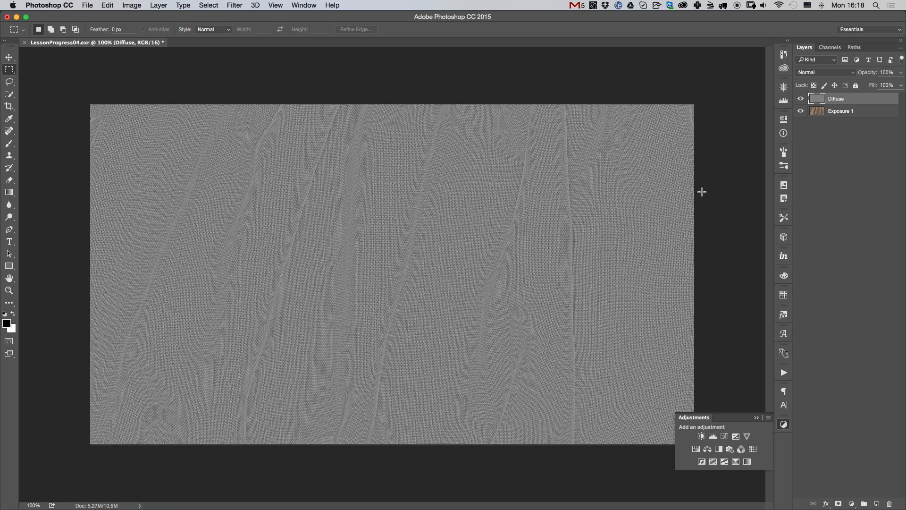
Blend the Diffuse layer as Overlay at about 39% opacity.
click(825, 72)
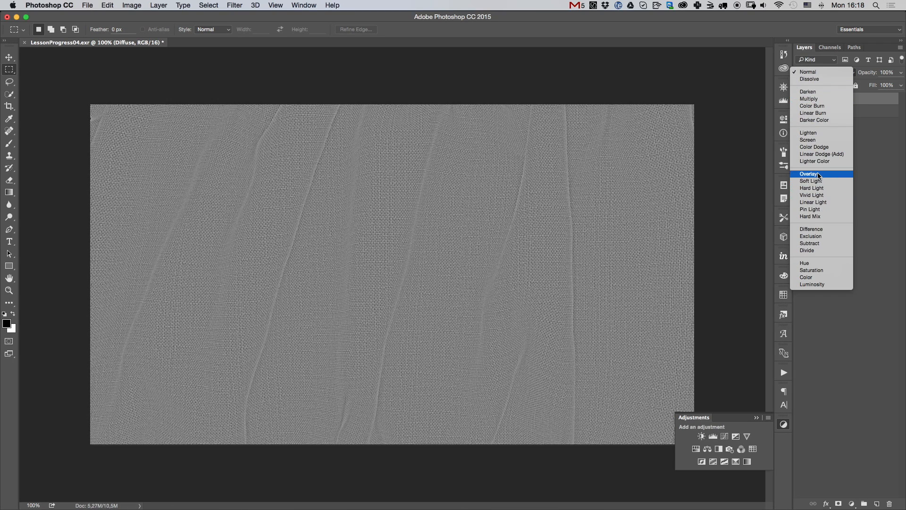
click(809, 174)
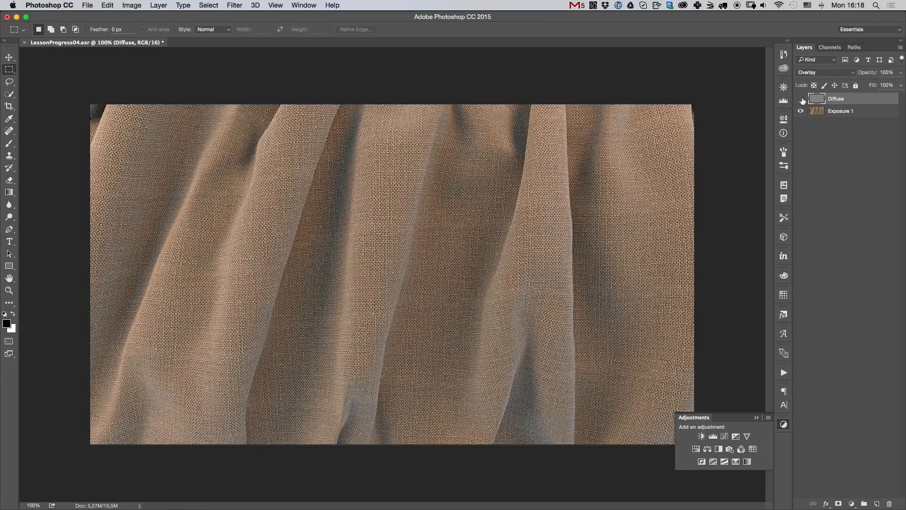
click(801, 98)
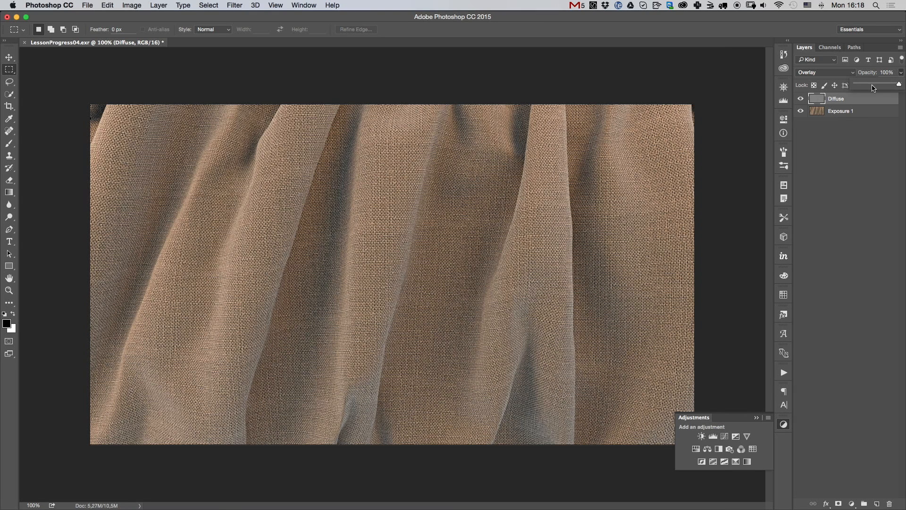
drag(897, 85, 866, 84)
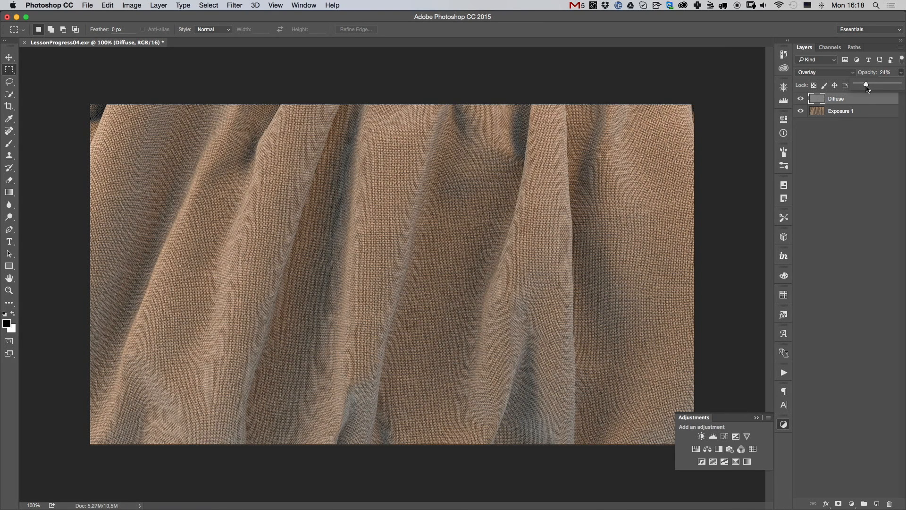
drag(865, 86, 874, 86)
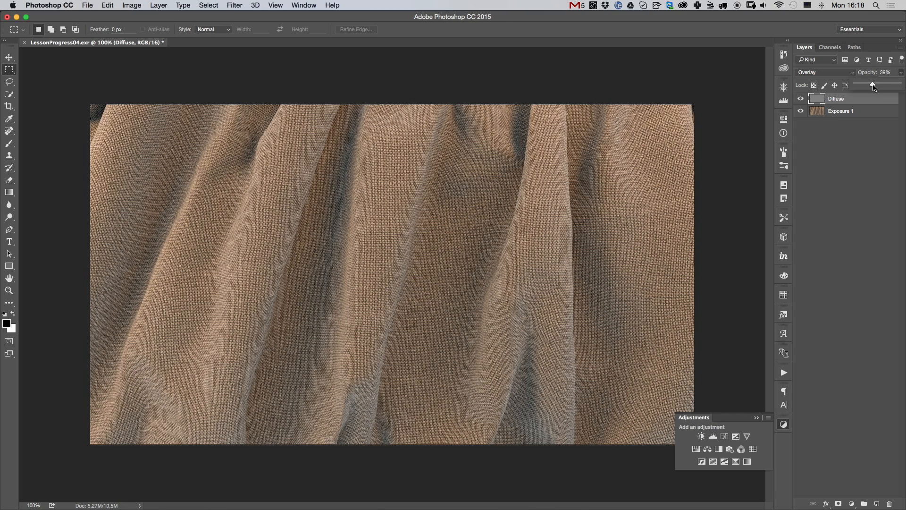
drag(873, 85, 876, 85)
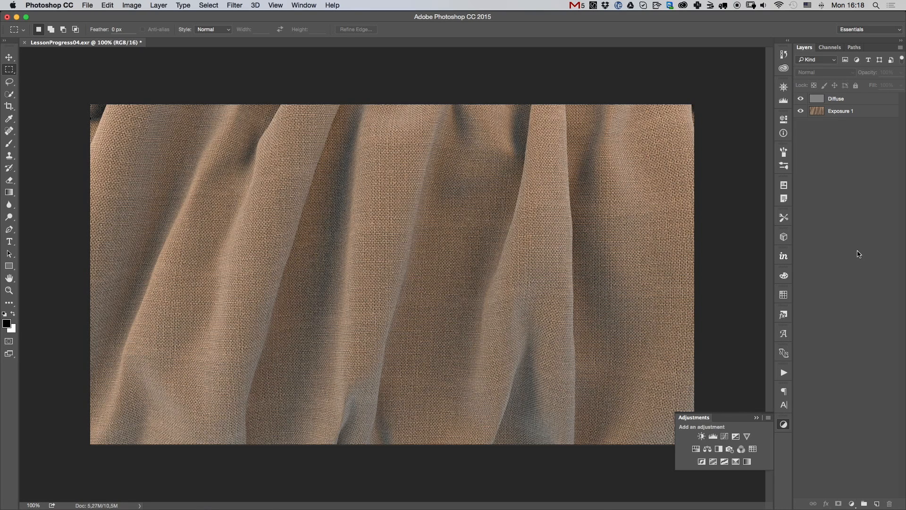
mouse_move(764, 450)
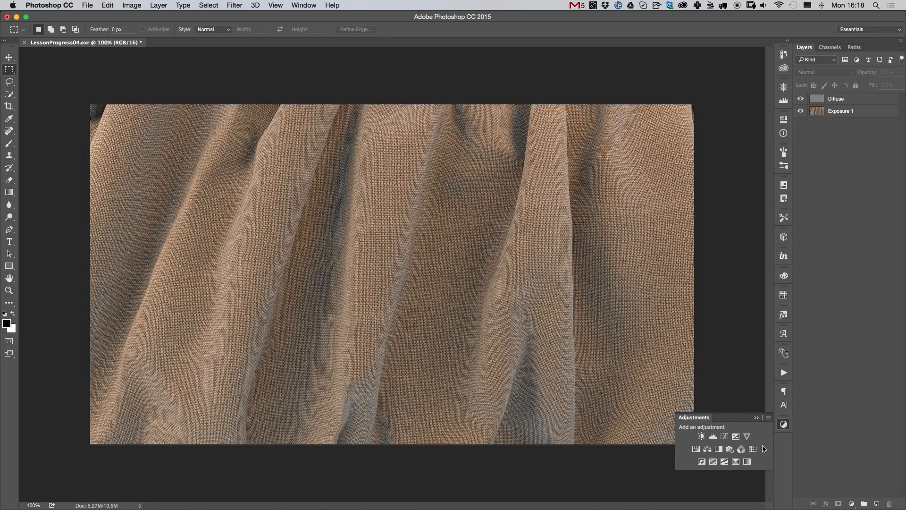
Add a Color Lookup layer with filmstock_50.3dl at 20% opacity.
click(753, 449)
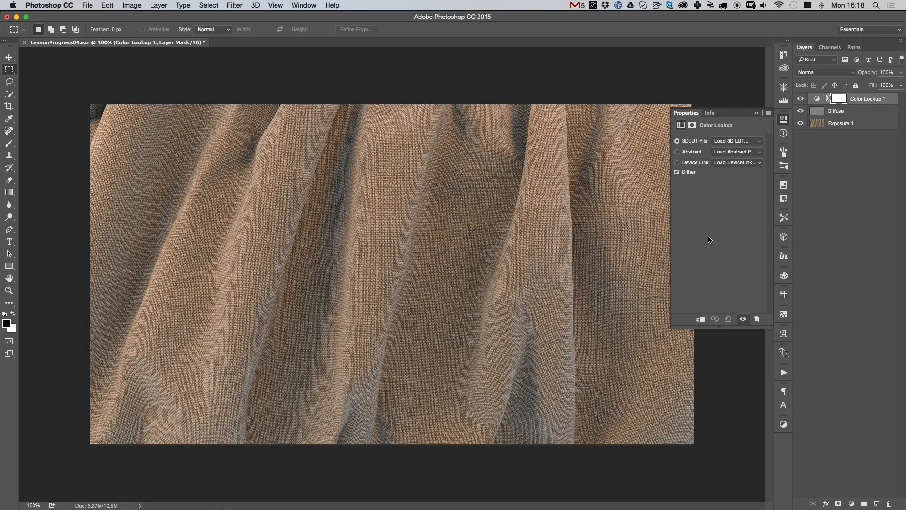
mouse_move(742, 141)
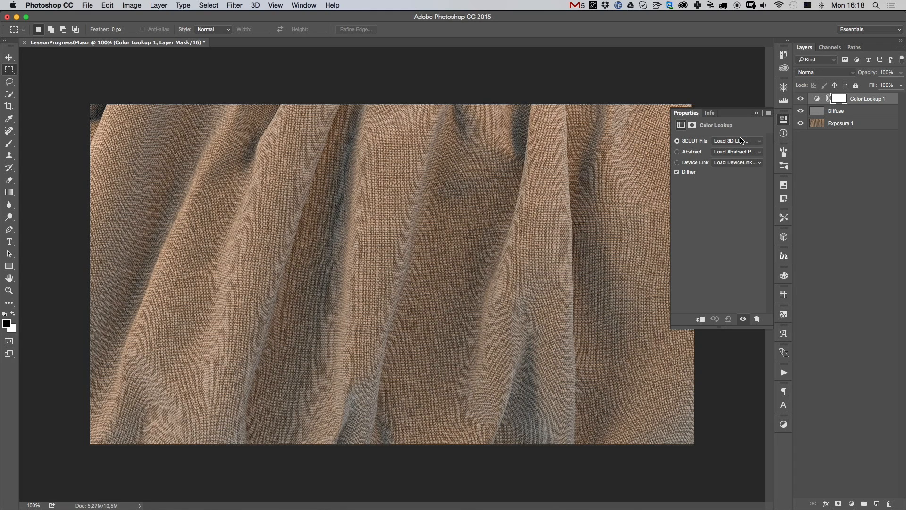
click(737, 140)
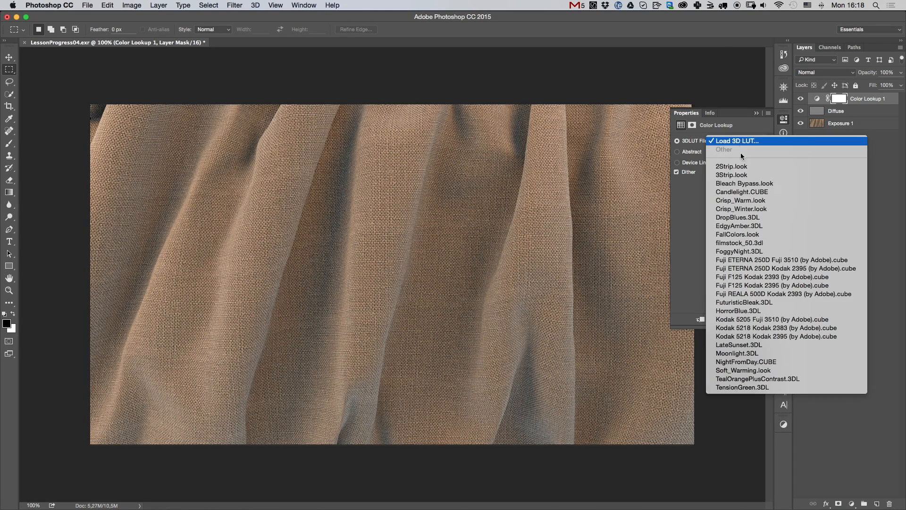
click(740, 243)
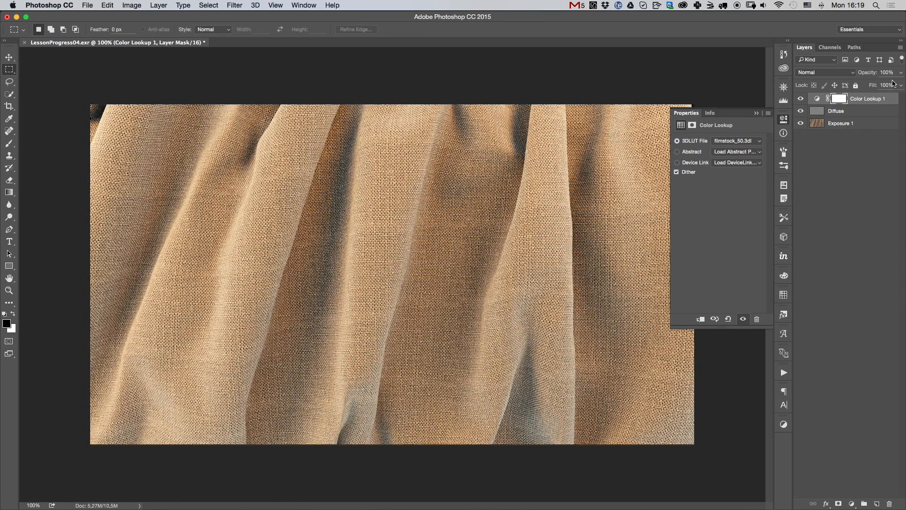
click(886, 73)
text(20)
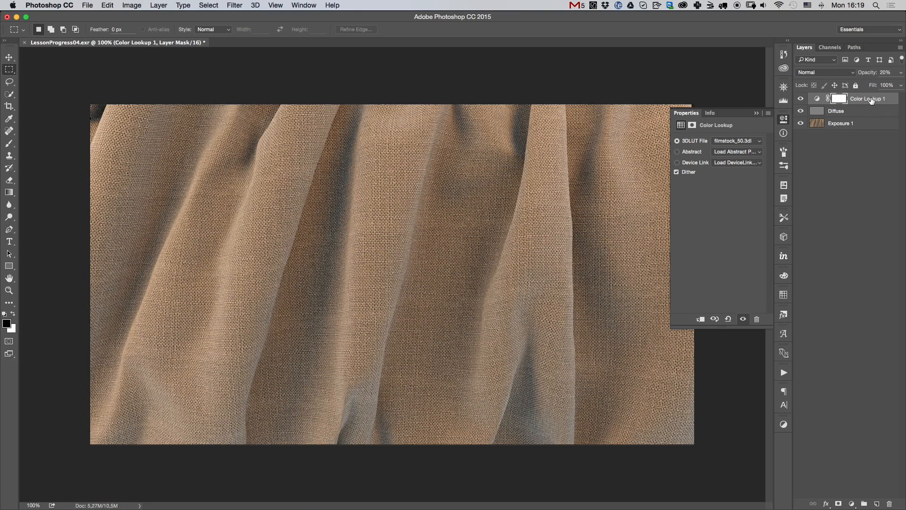
Add a second Color Lookup with Fuji REALA 500D Kodak 2393 at 54% opacity.
click(783, 423)
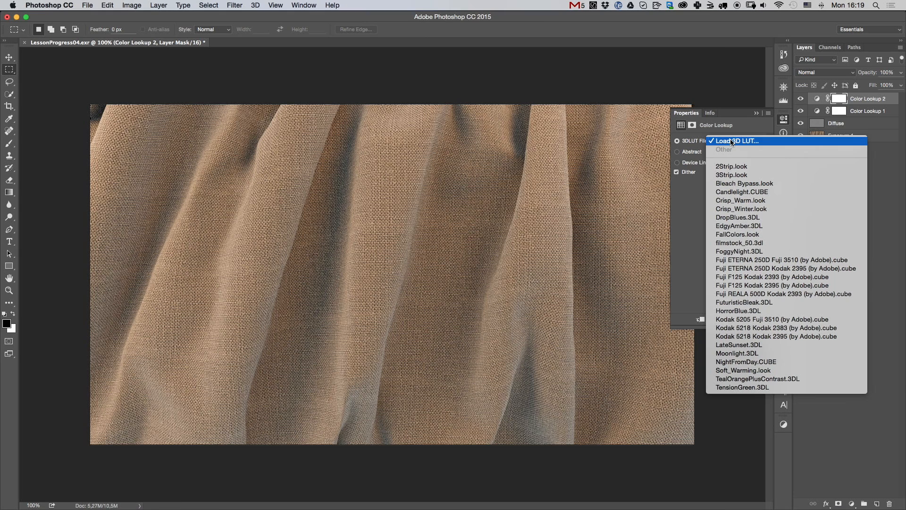
mouse_move(740, 242)
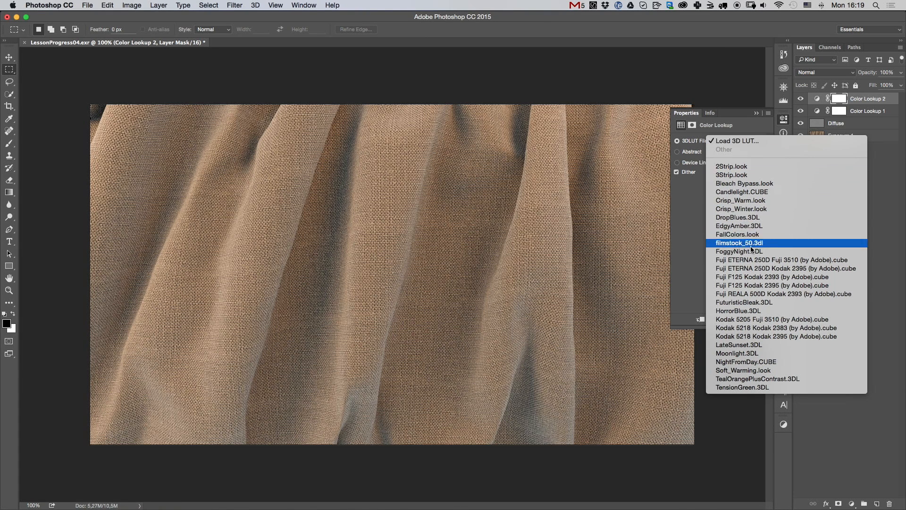
click(781, 259)
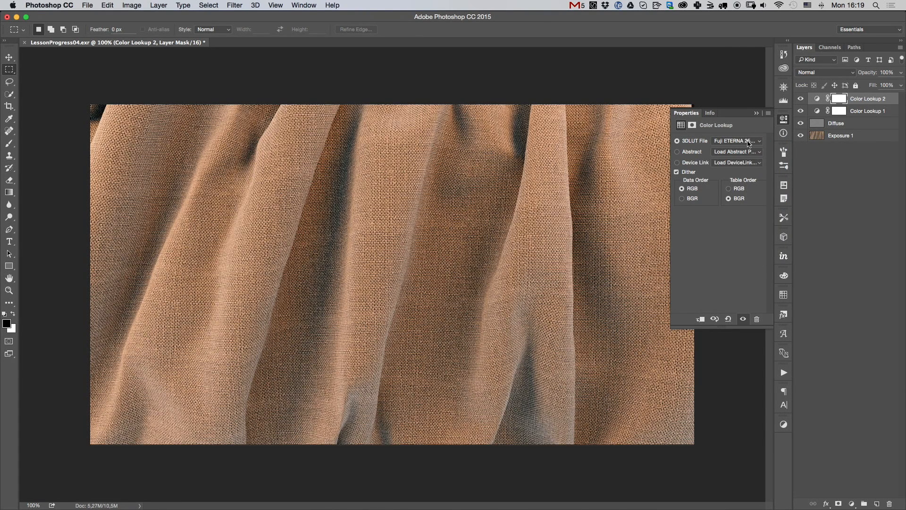
click(737, 140)
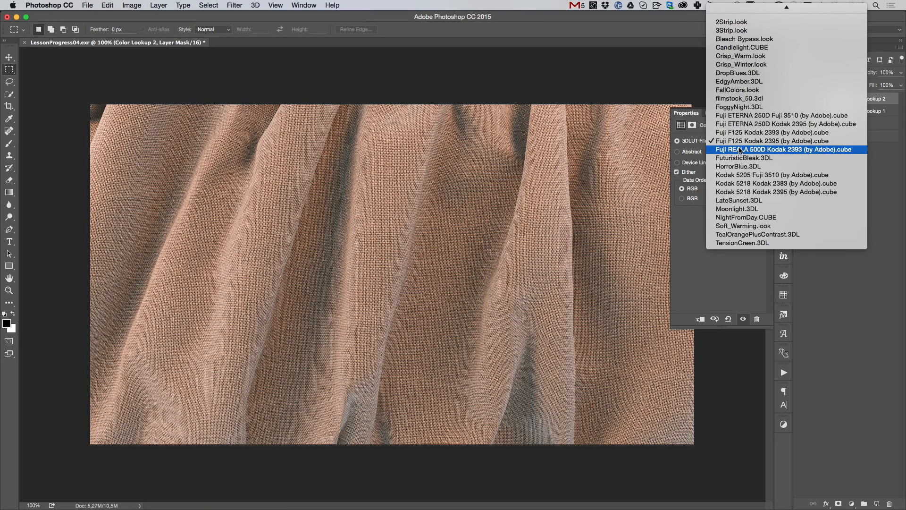
click(784, 149)
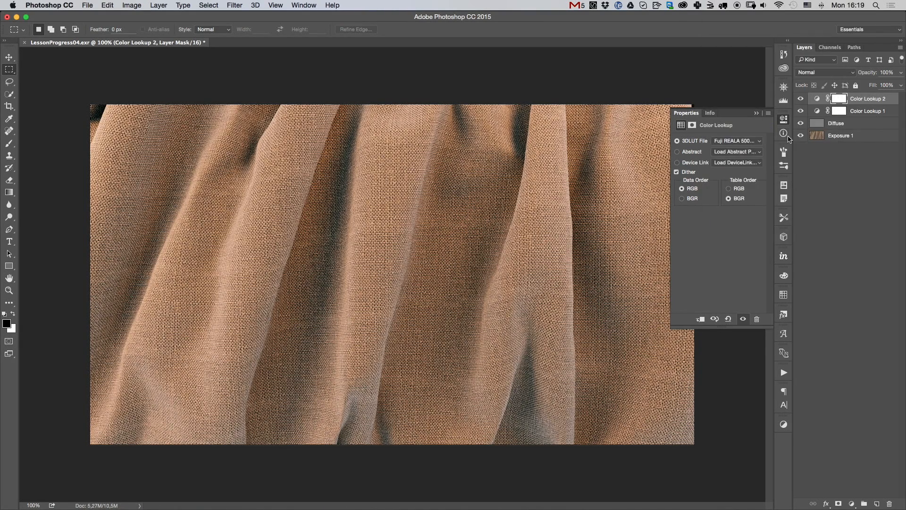
click(783, 120)
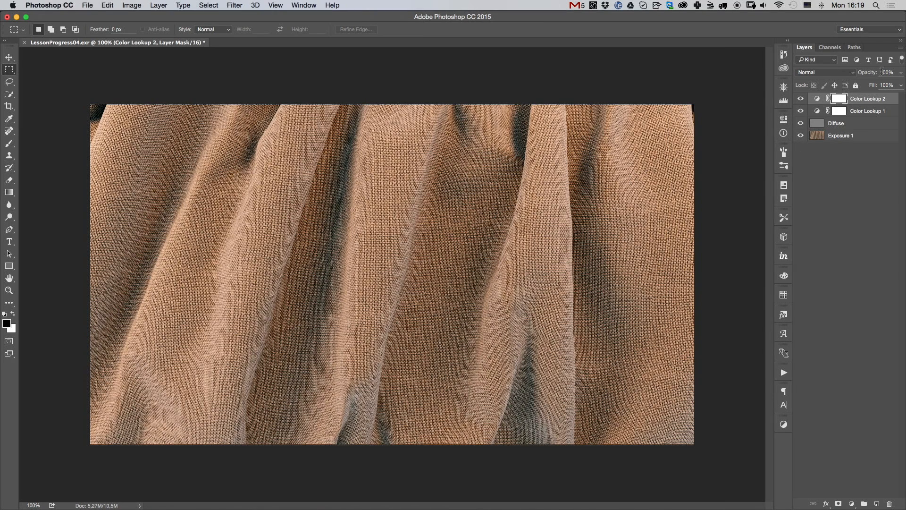
drag(890, 85, 876, 85)
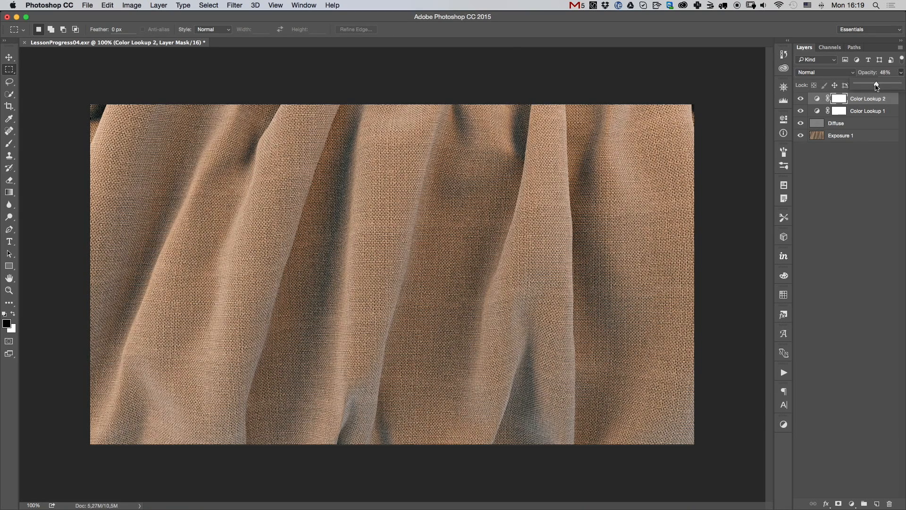
drag(876, 85, 878, 85)
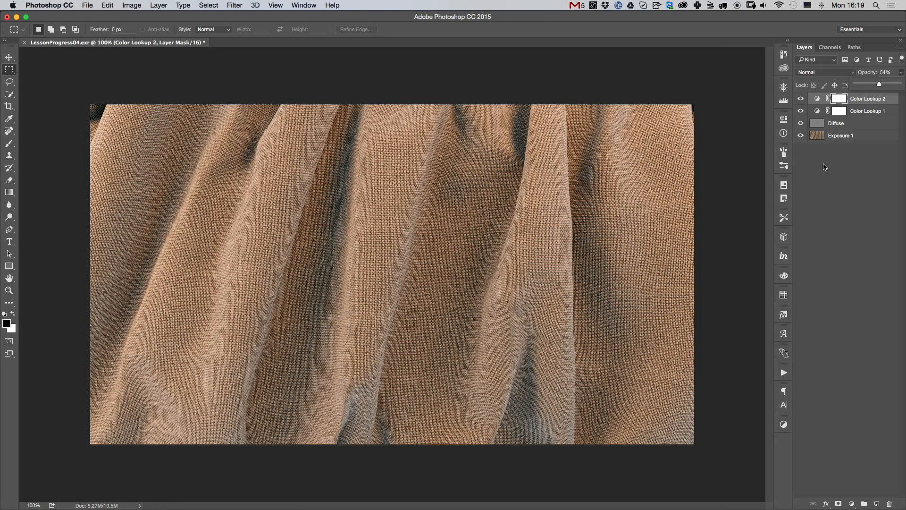
mouse_move(830, 151)
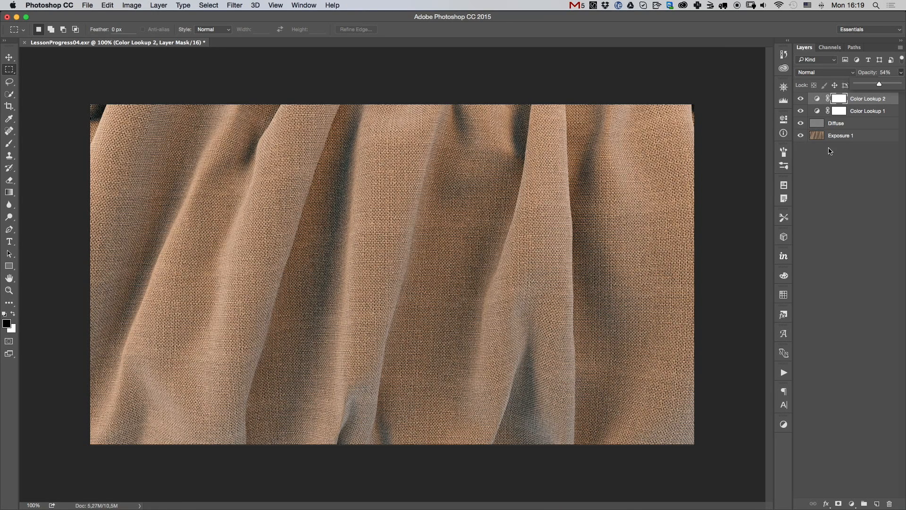
mouse_move(852, 134)
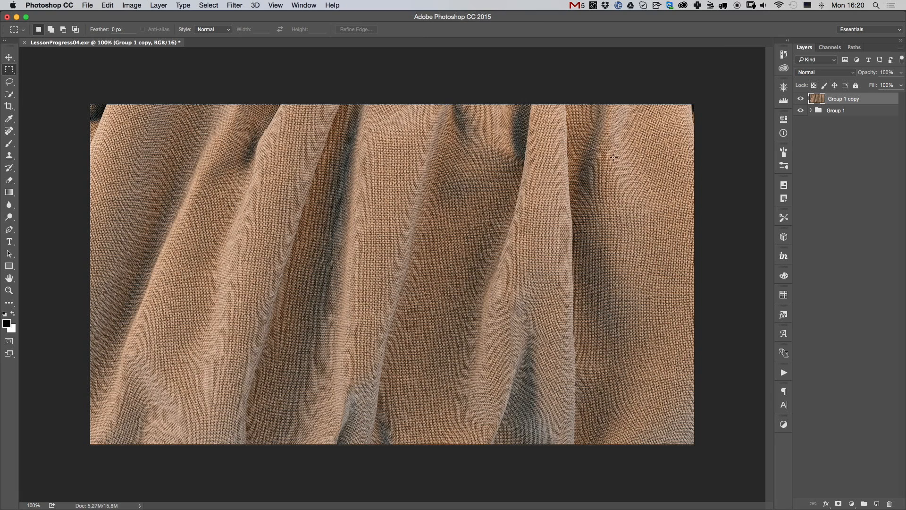
Open the merged group copy in Magic Bullet Looks from the Filter menu.
click(234, 6)
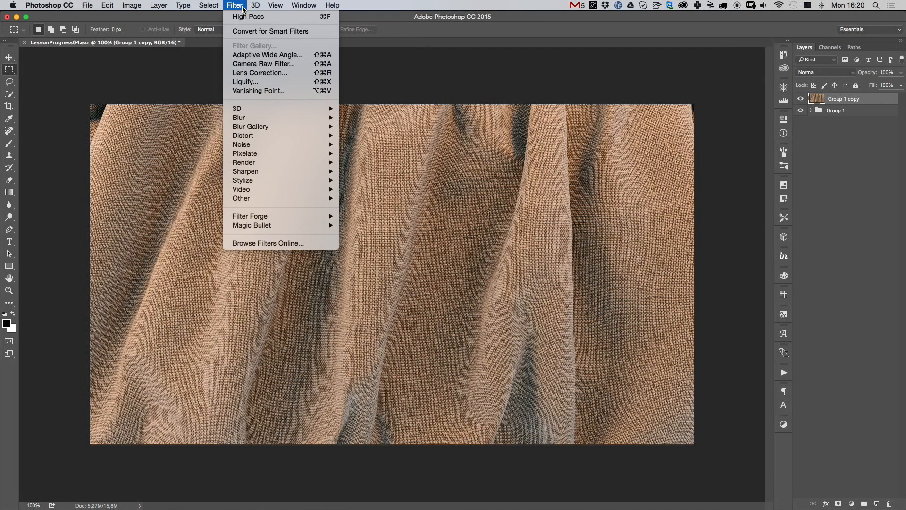
mouse_move(251, 225)
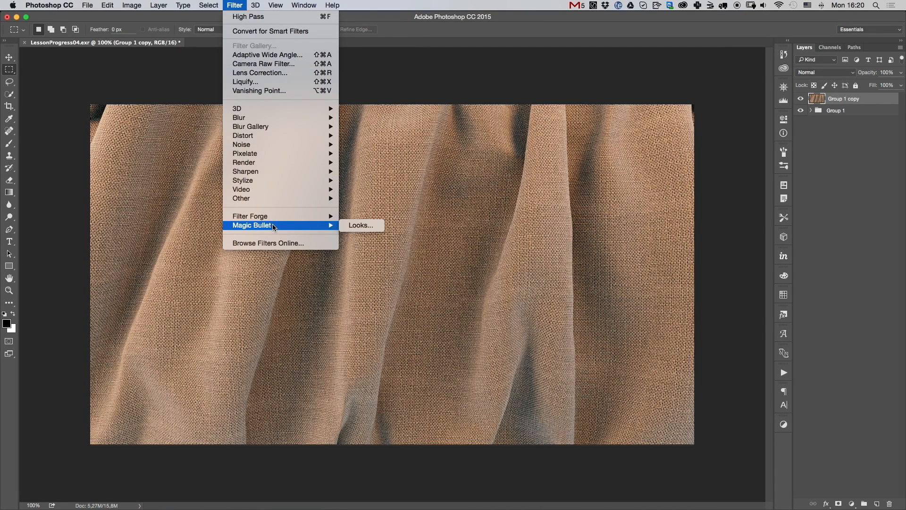
click(360, 225)
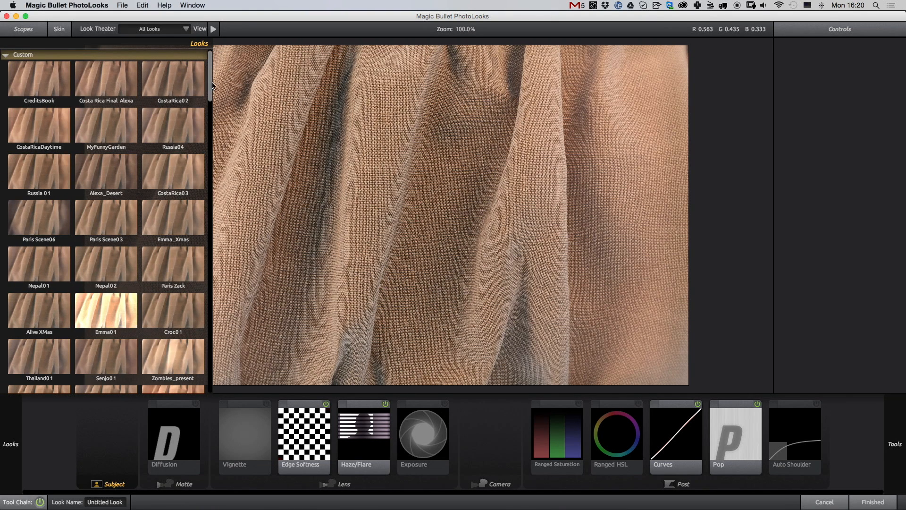
Apply the Blockbuster look and review its Lift-Gamma-Gain and Auto Shoulder settings.
scroll(down, 3)
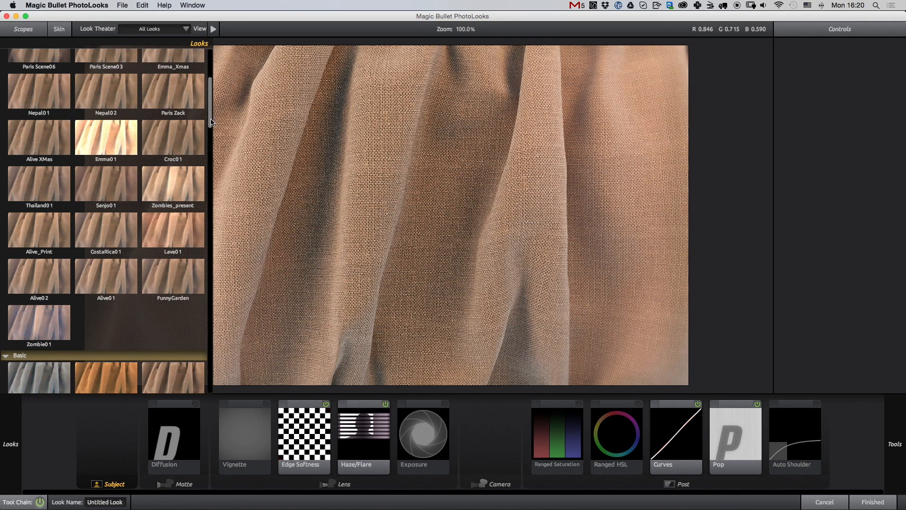
scroll(down, 3)
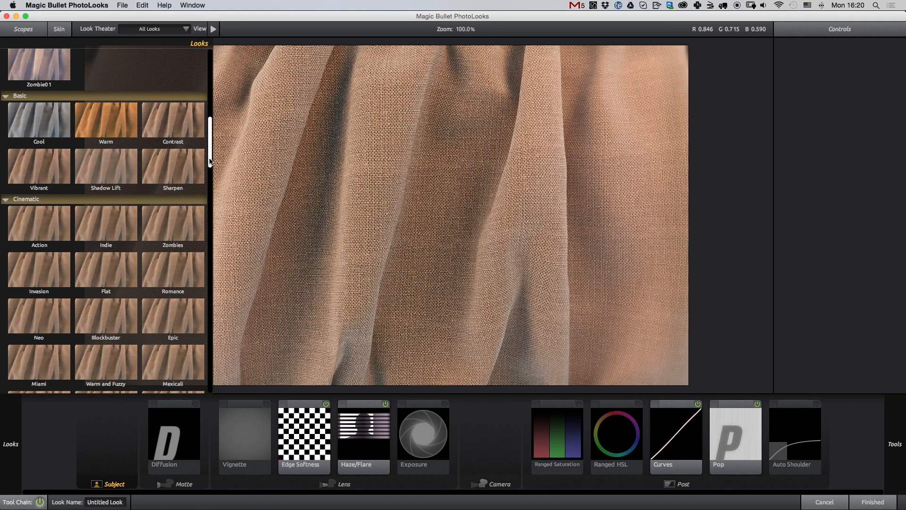
scroll(down, 3)
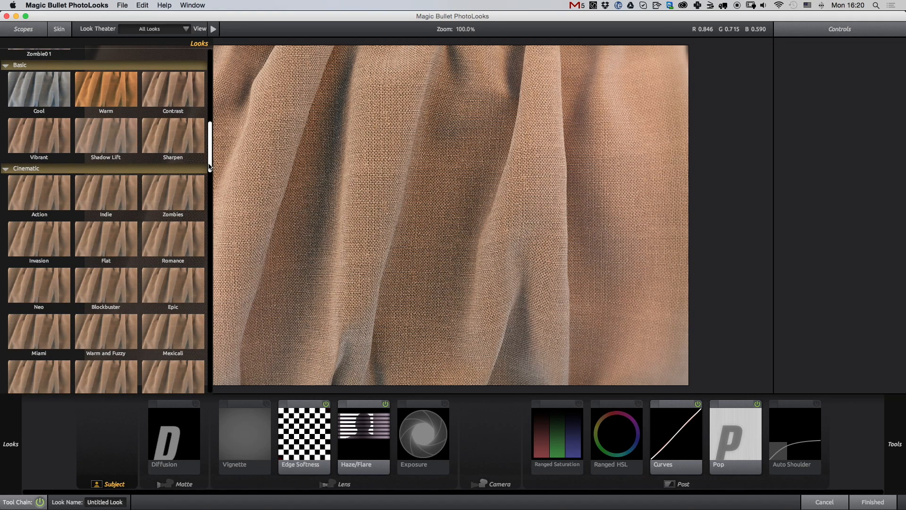
scroll(down, 3)
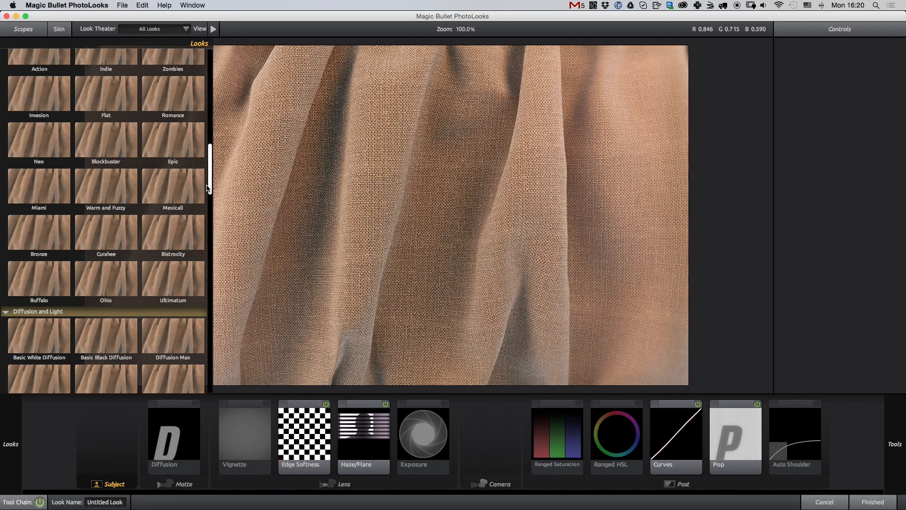
scroll(down, 3)
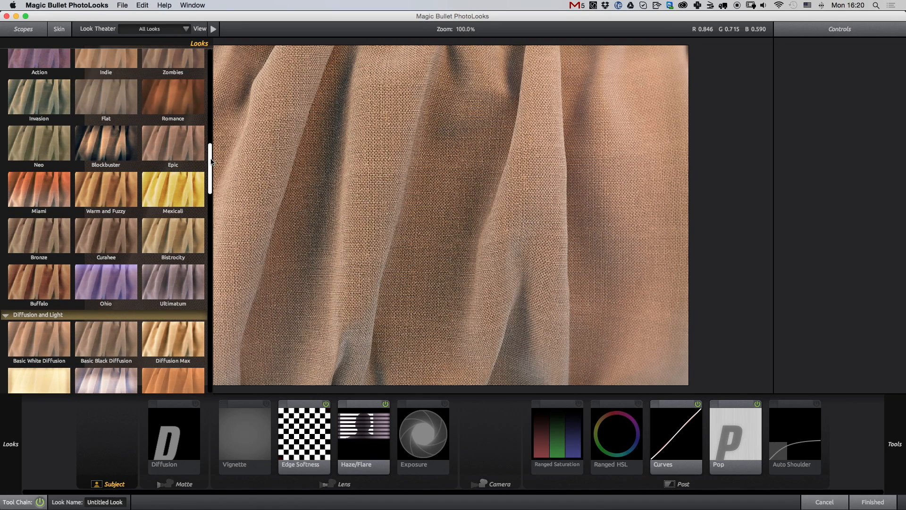
double_click(104, 143)
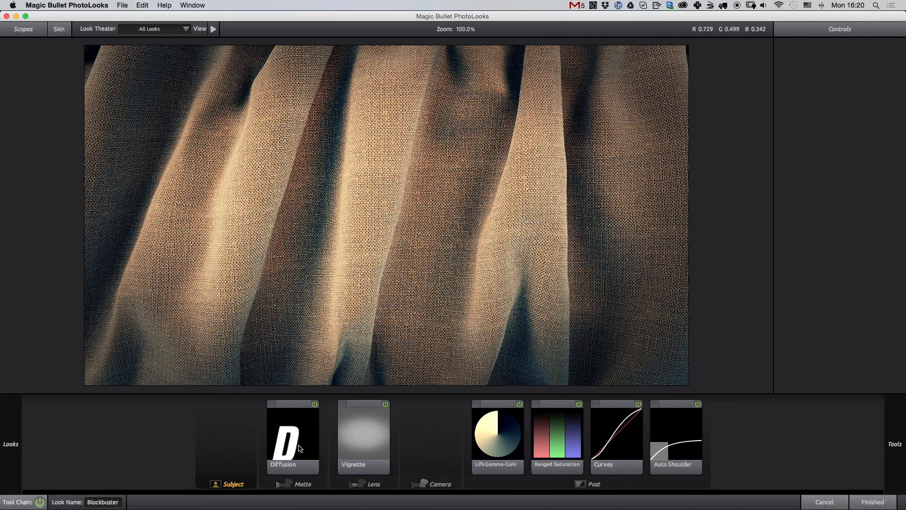
click(497, 435)
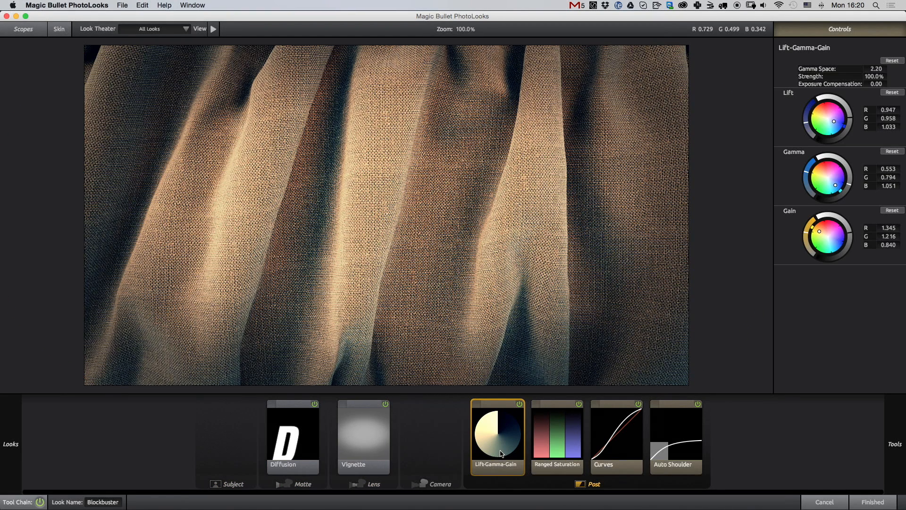
click(675, 435)
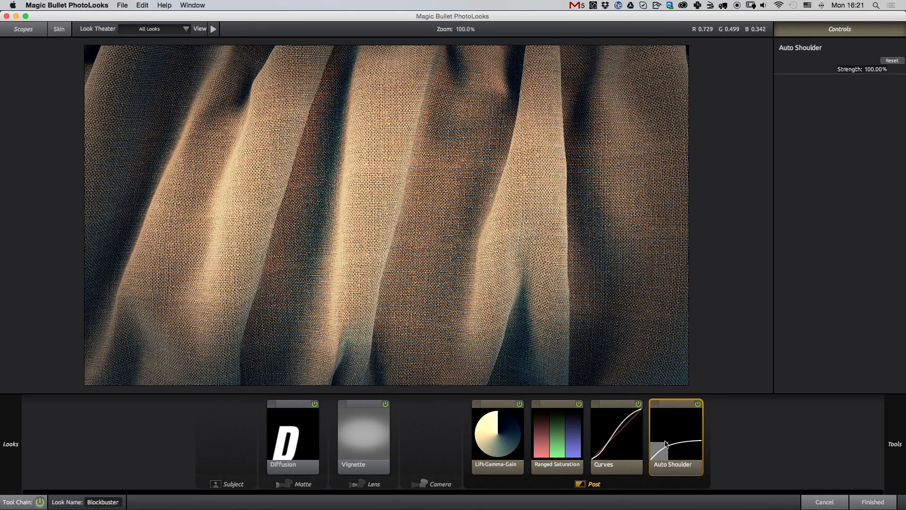
mouse_move(327, 419)
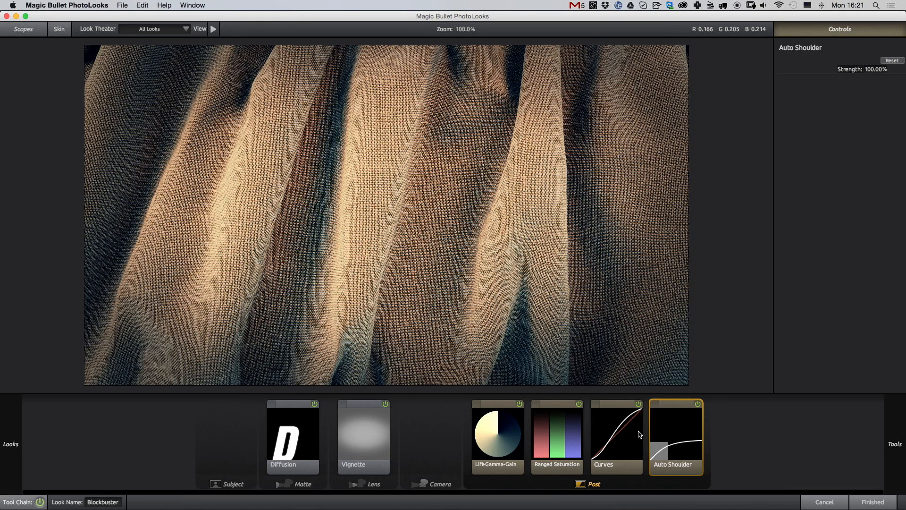
mouse_move(441, 388)
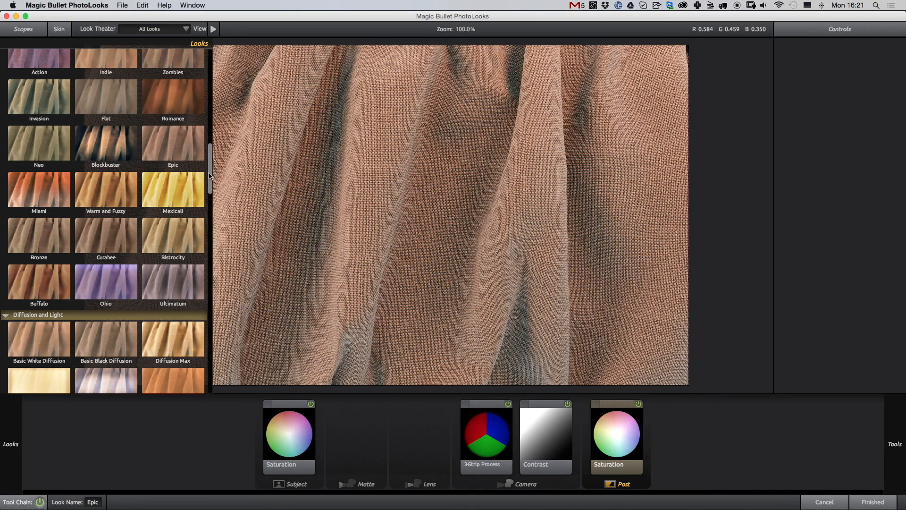
Try Black and White Crunch, then apply Brilliant Orange Crush and show its Lift-Gamma-Gain settings.
scroll(down, 3)
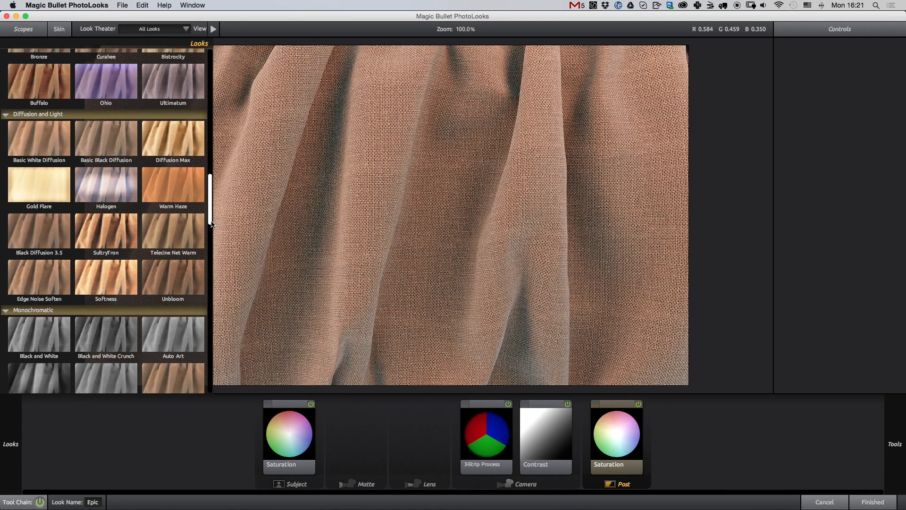
click(106, 273)
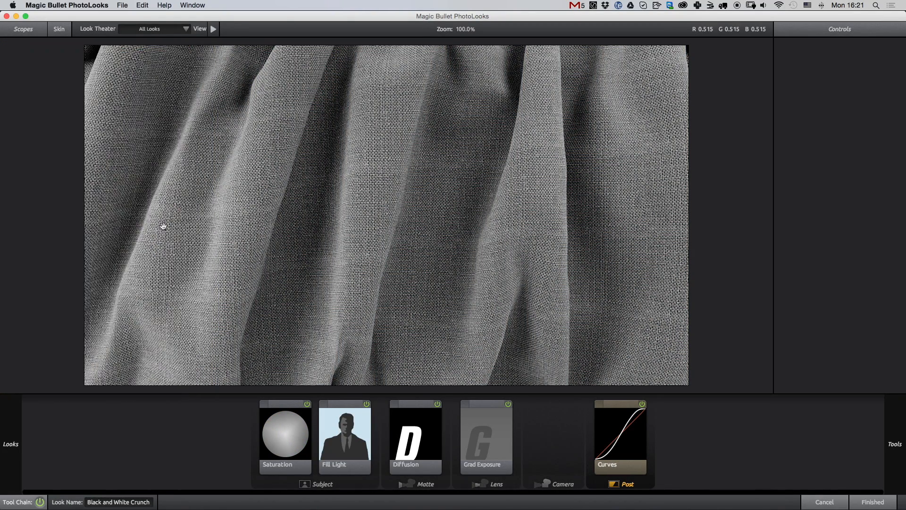
click(11, 443)
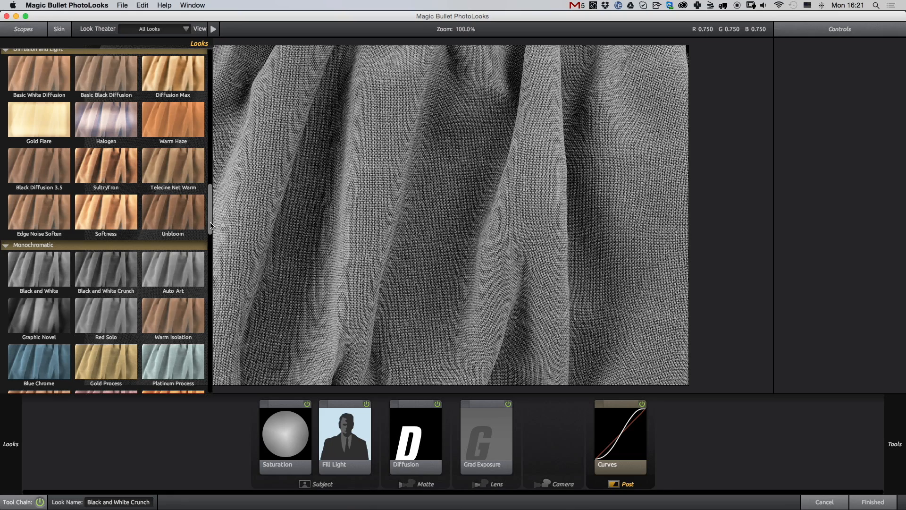
scroll(down, 3)
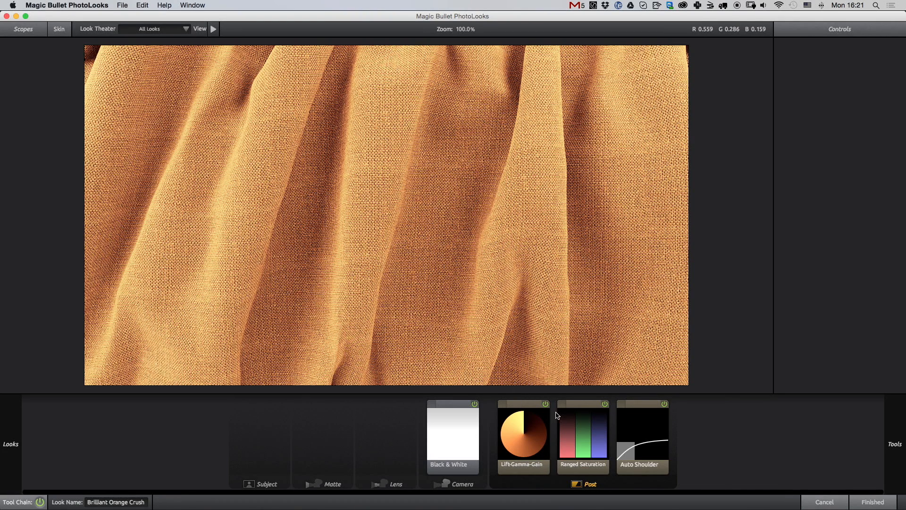
click(521, 435)
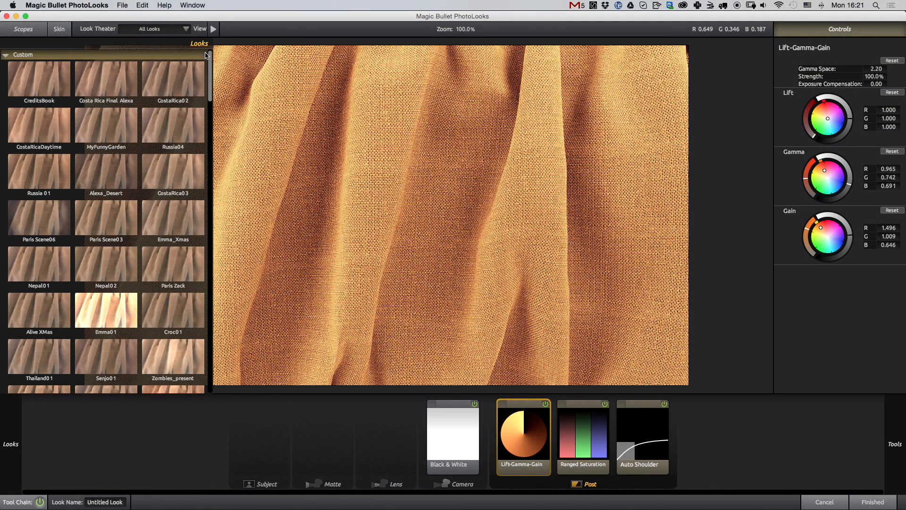
mouse_move(42, 97)
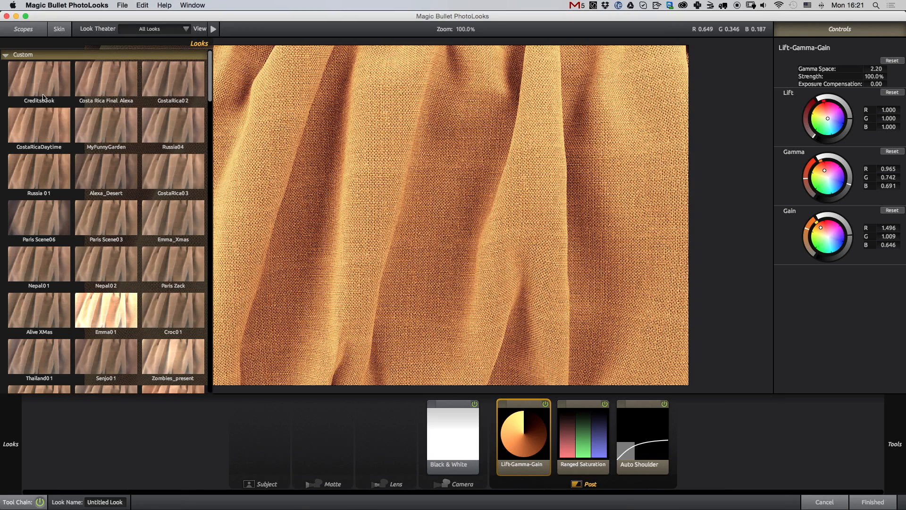
Clear the tool chain and browse the Subject, Matte and Lens tool categories.
click(39, 78)
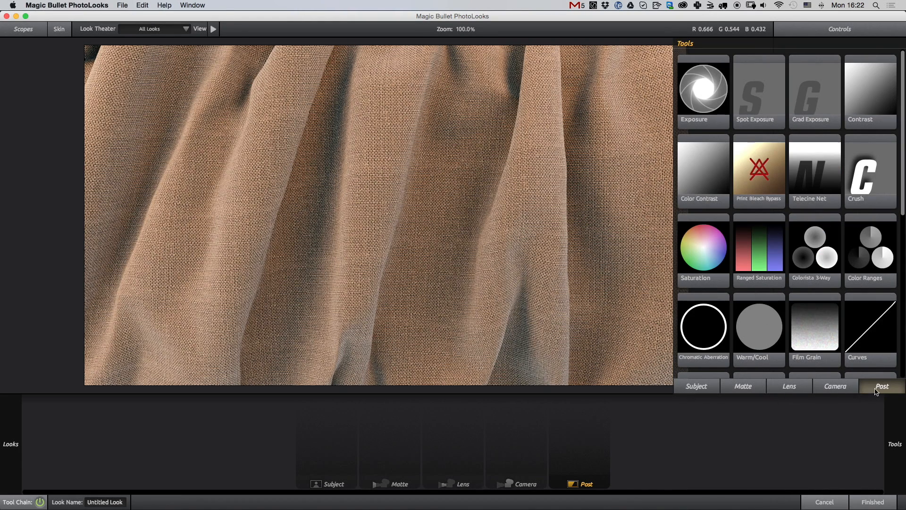
mouse_move(720, 390)
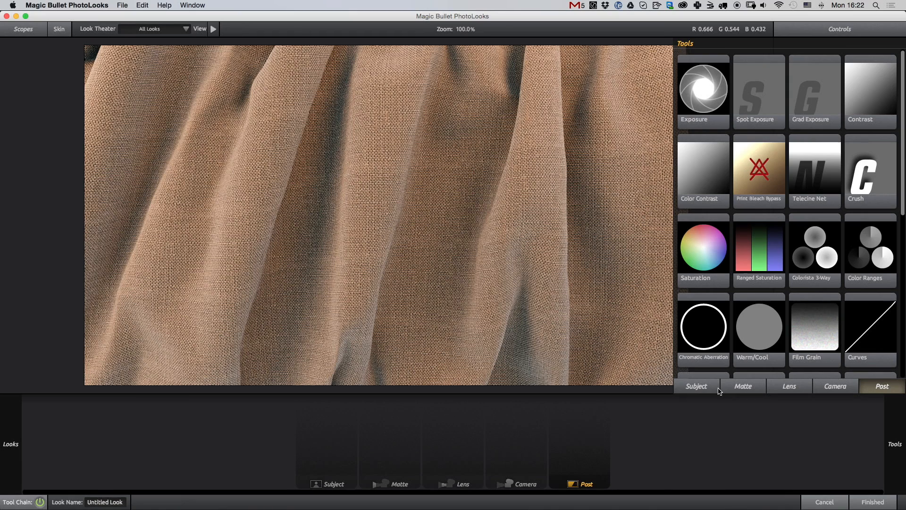
click(695, 386)
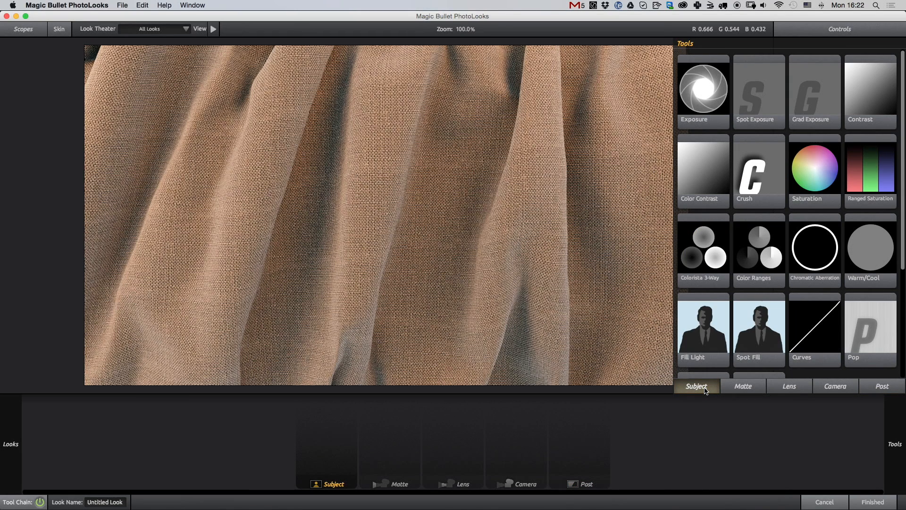
mouse_move(731, 391)
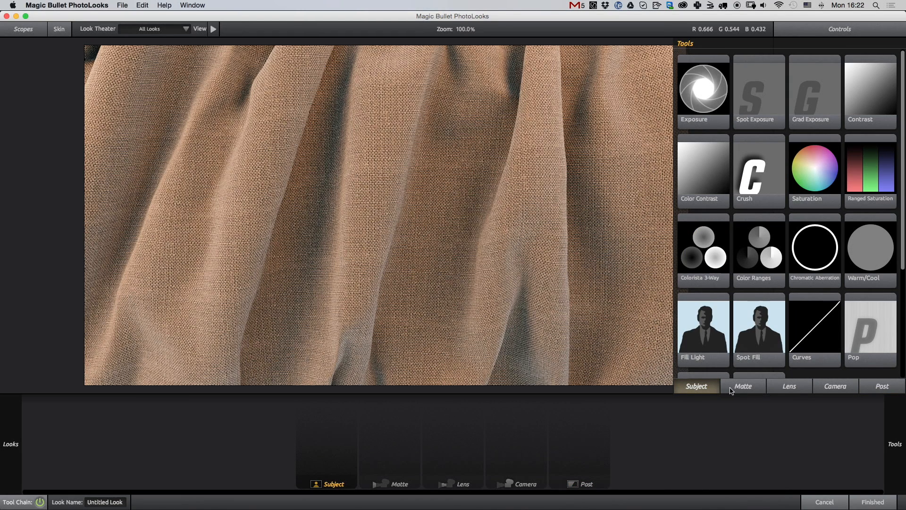
click(743, 386)
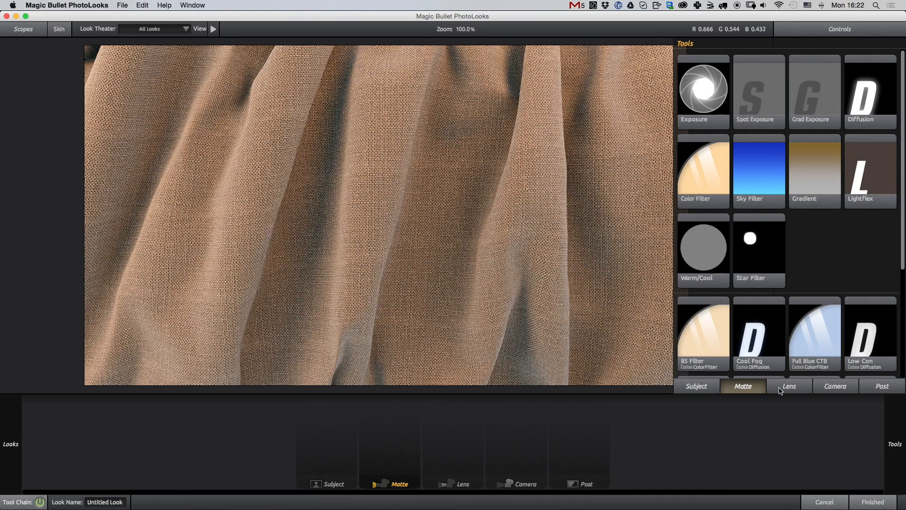
click(788, 386)
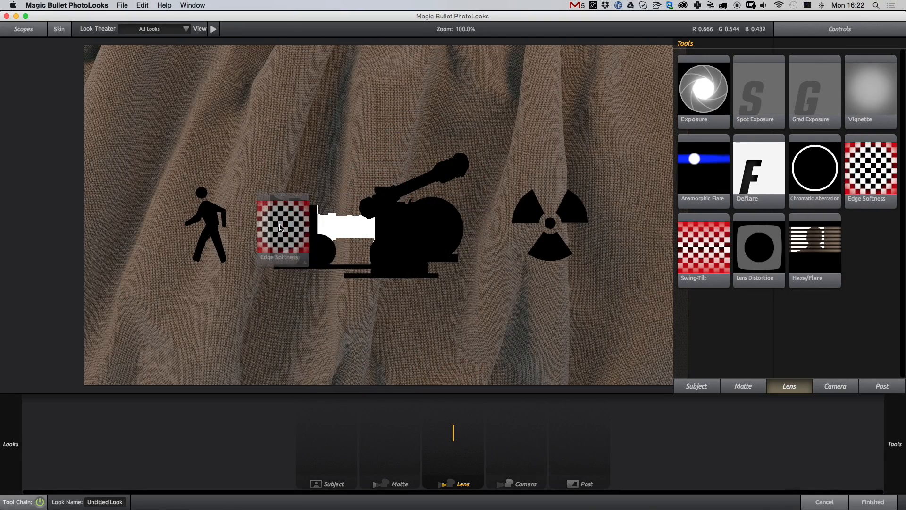
Add Edge Softness to the lens stage and shape its radius, spread and aspect into a wide ellipse.
drag(282, 229, 356, 228)
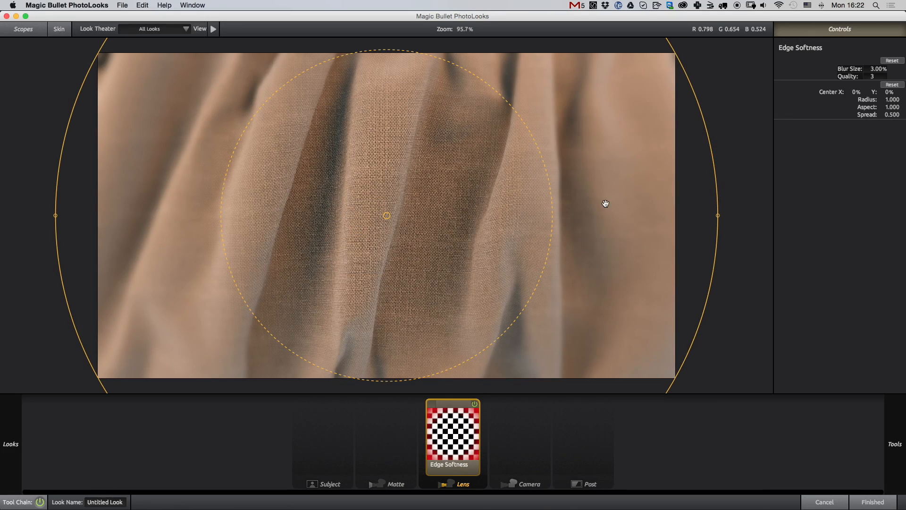
drag(605, 203, 589, 299)
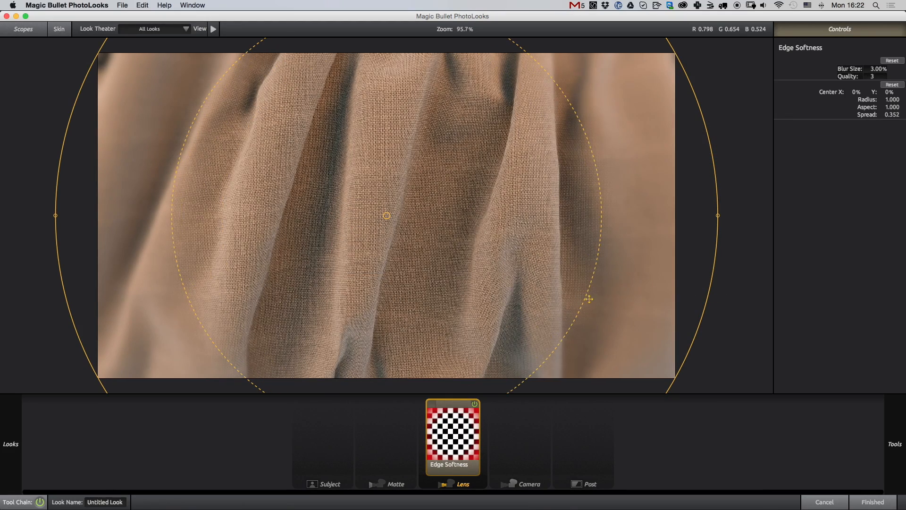
drag(589, 299, 645, 324)
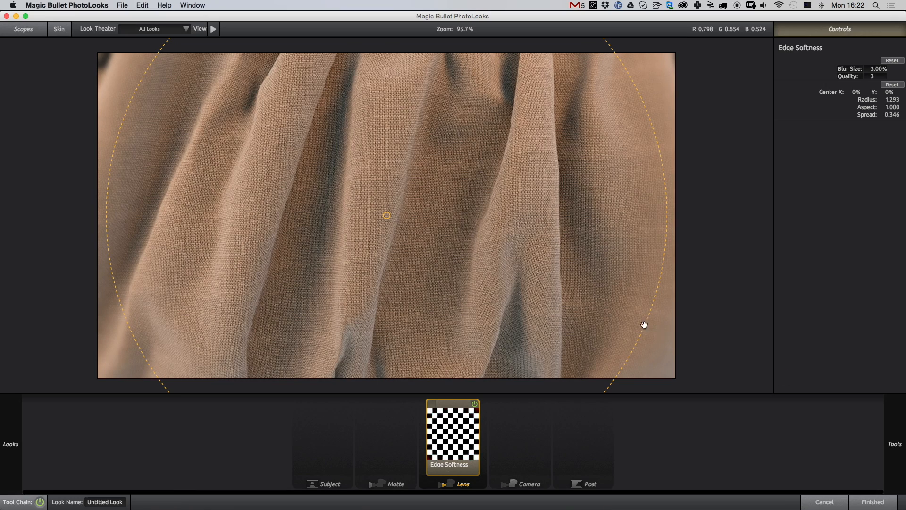
drag(645, 323, 599, 321)
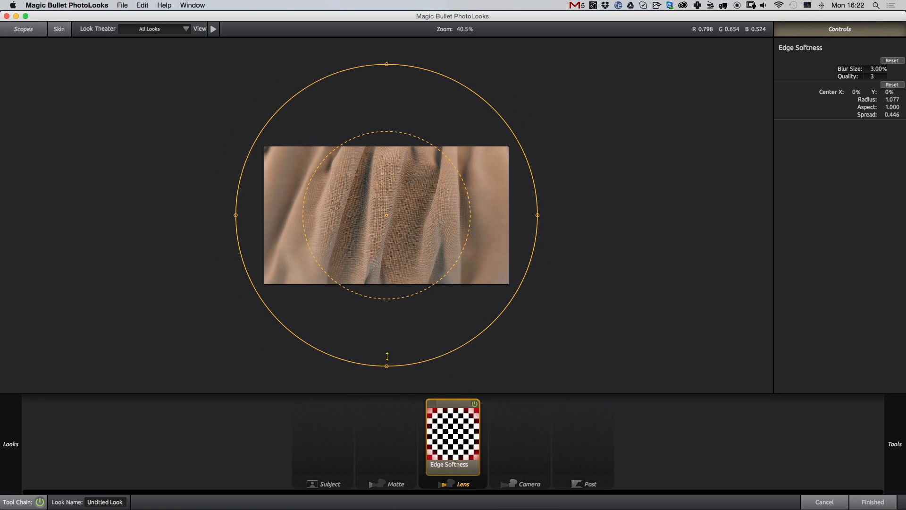
drag(537, 215, 575, 215)
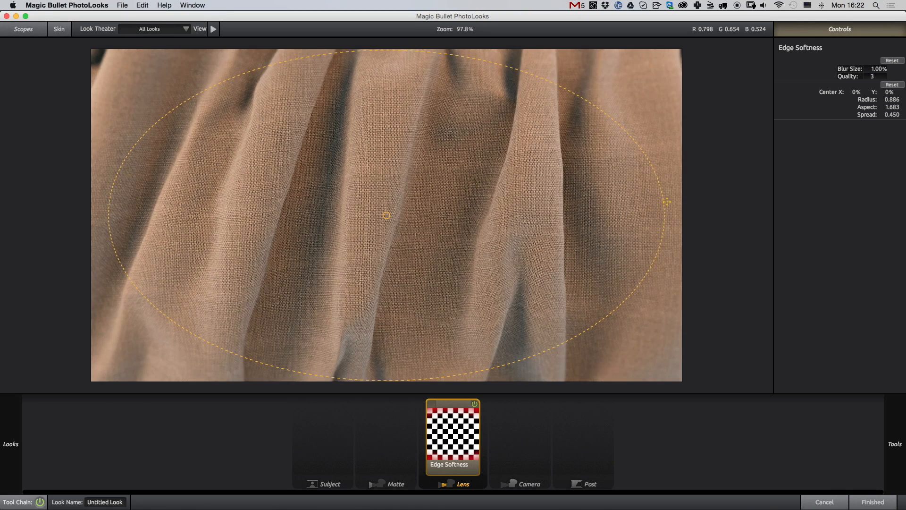
drag(665, 202, 671, 232)
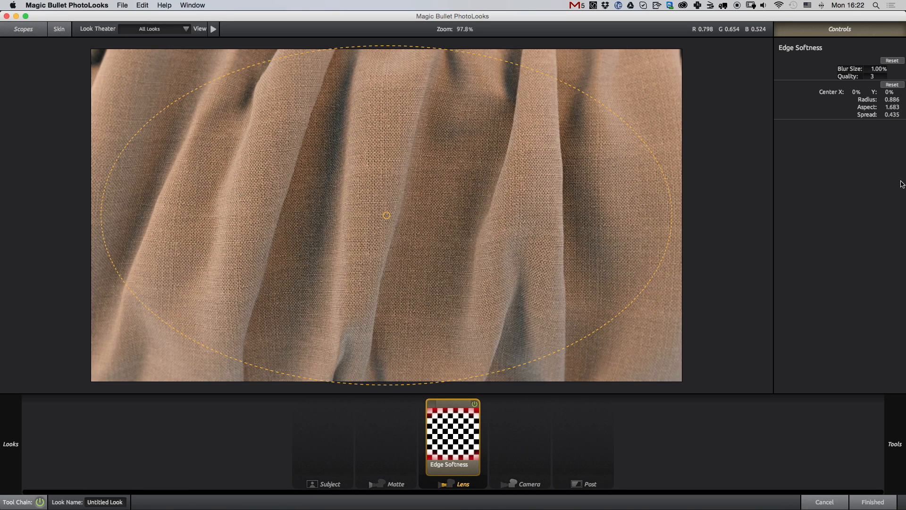
Add Haze/Flare to the lens stage and settle its tint on a pale warm cream.
click(894, 444)
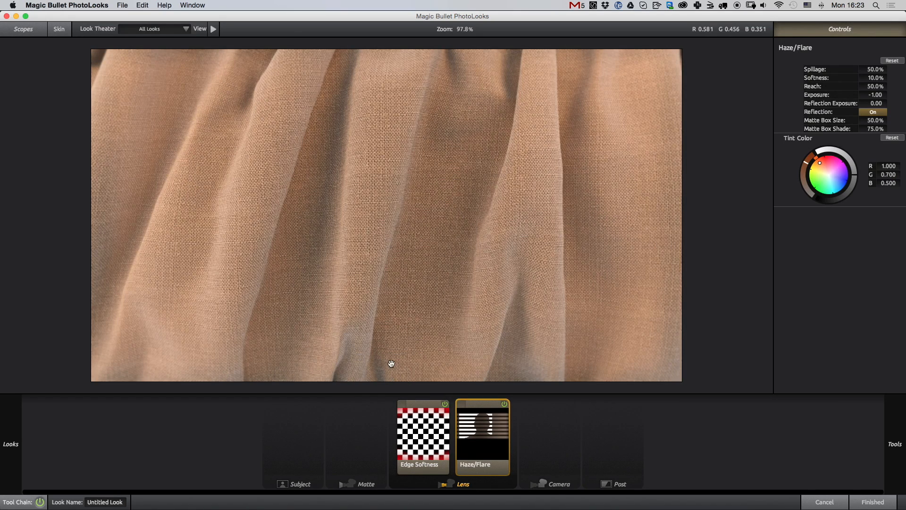
mouse_move(774, 230)
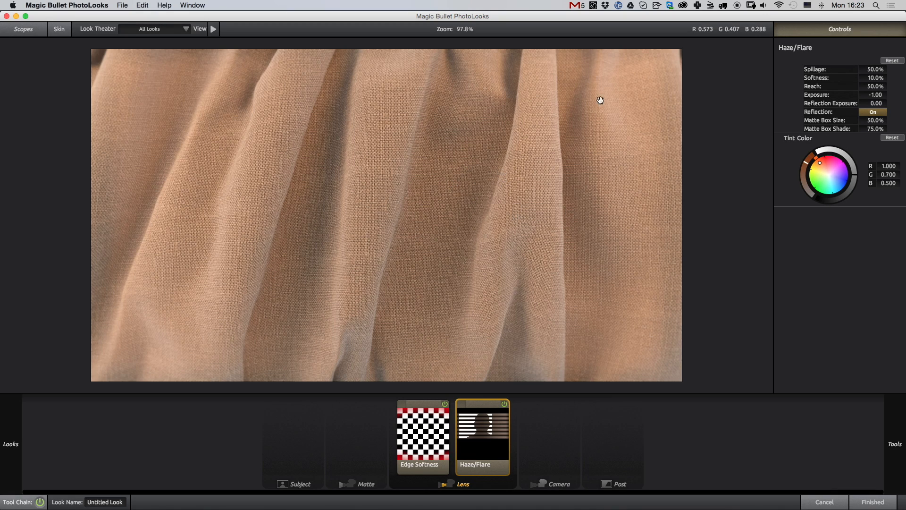
mouse_move(517, 333)
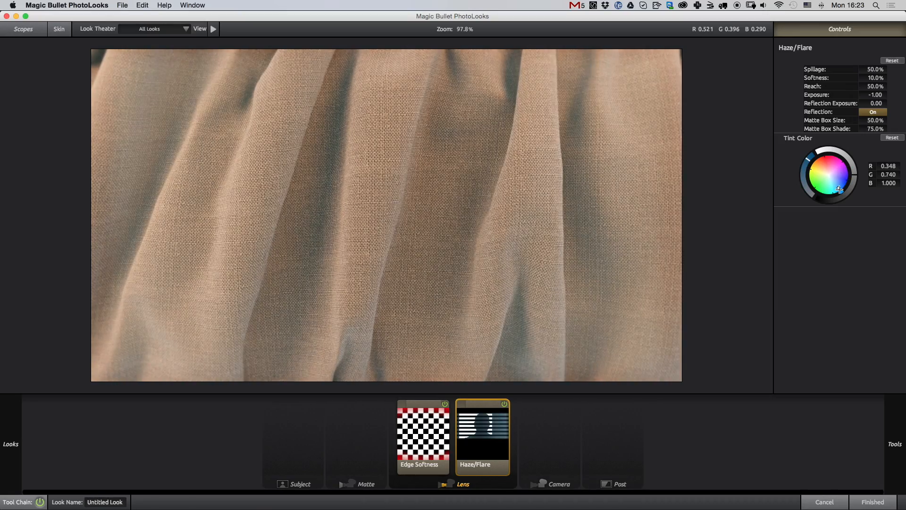
click(830, 168)
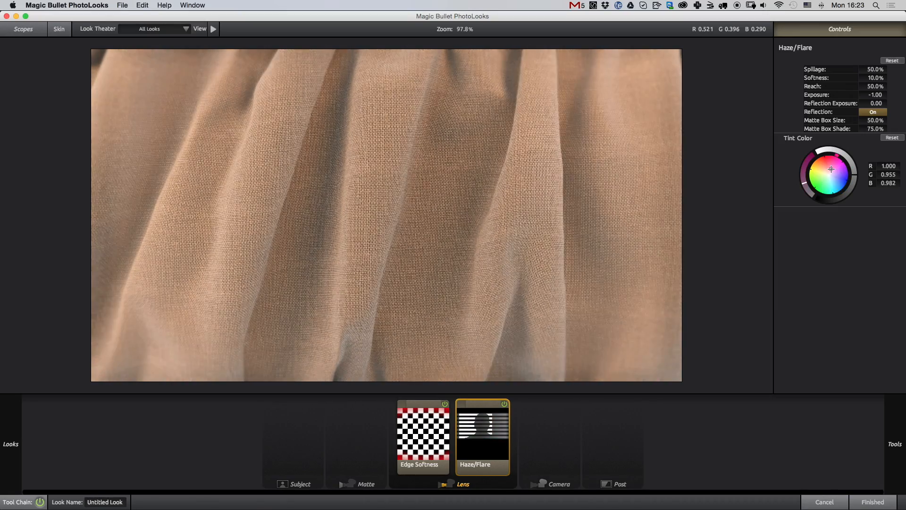
drag(830, 168, 822, 161)
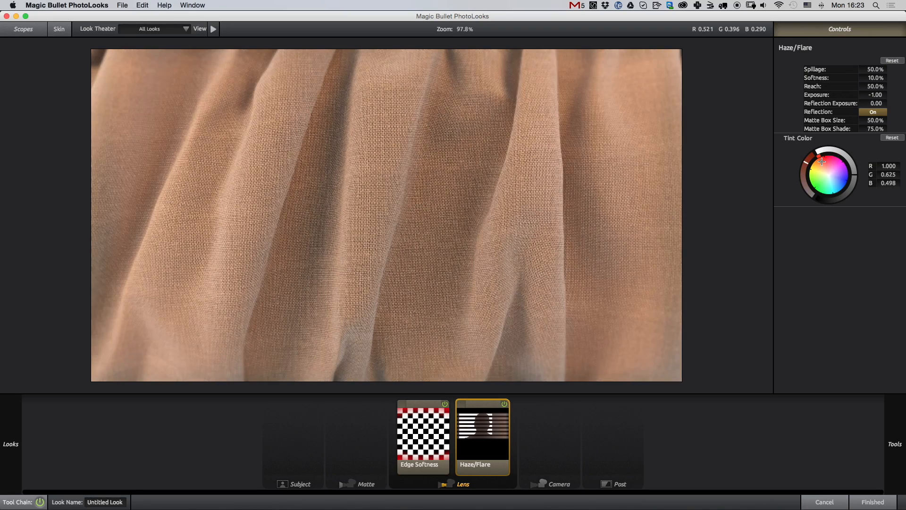
drag(820, 161, 824, 169)
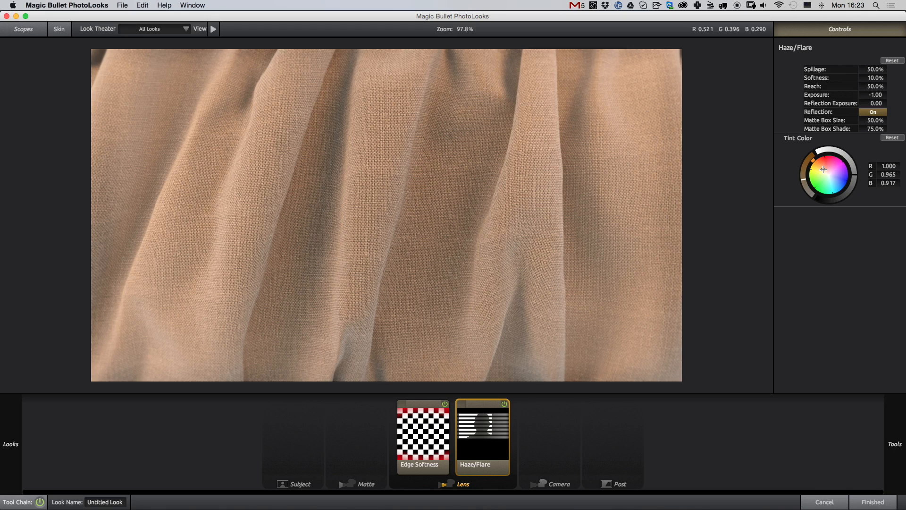
Adjust the remaining Haze/Flare settings before adding the vignette.
click(837, 176)
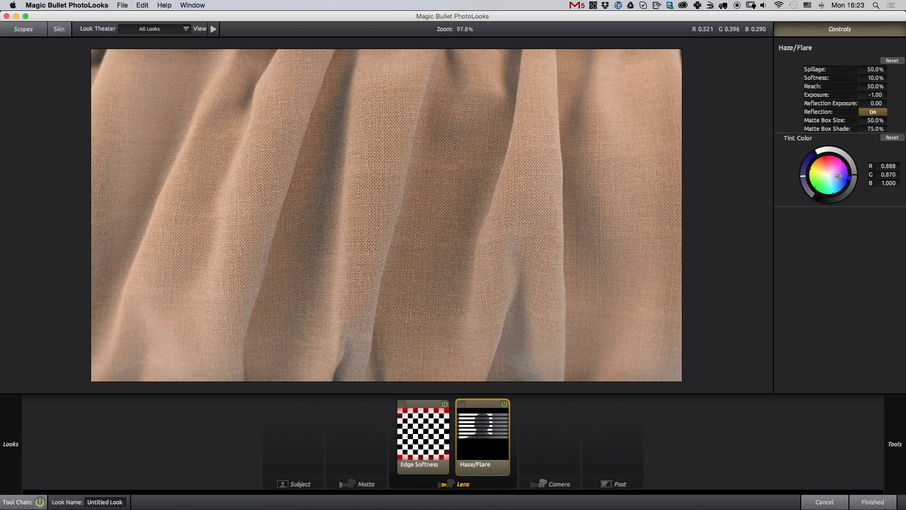
drag(838, 176, 844, 180)
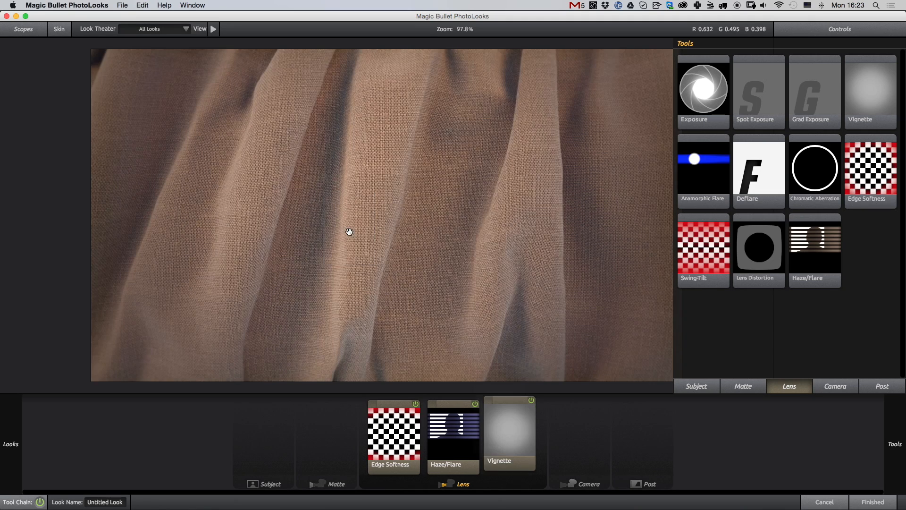
Resize the Vignette's radius so it darkens the drapery's edges more gently.
click(510, 432)
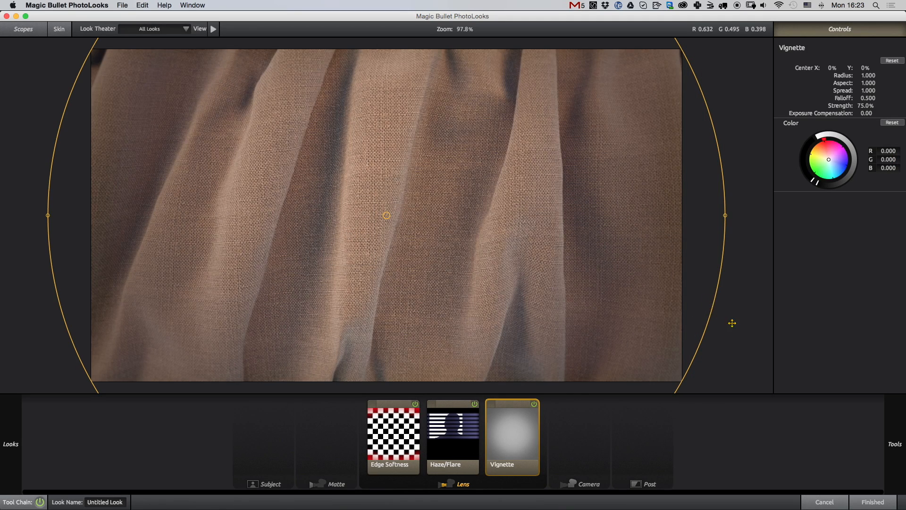
drag(724, 215, 753, 215)
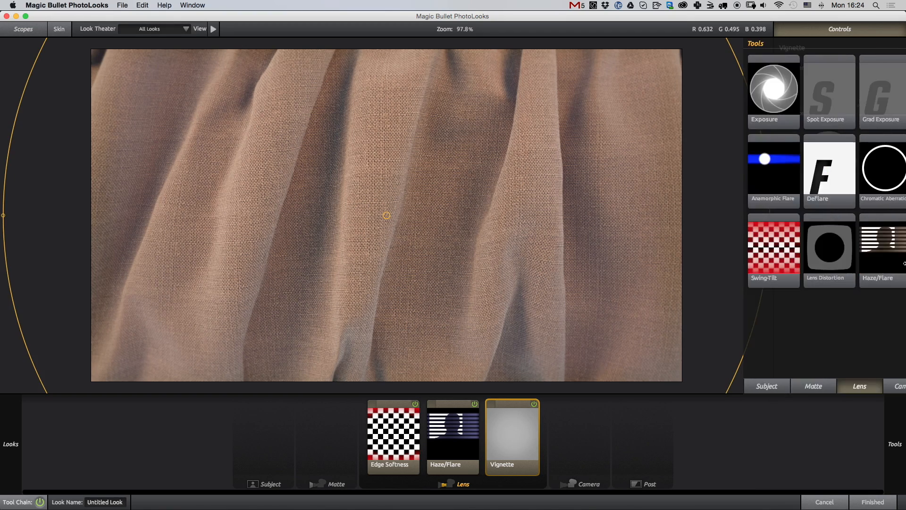
Add a Pop effect to the Post stage at about +15% and return the grade to Photoshop.
click(834, 386)
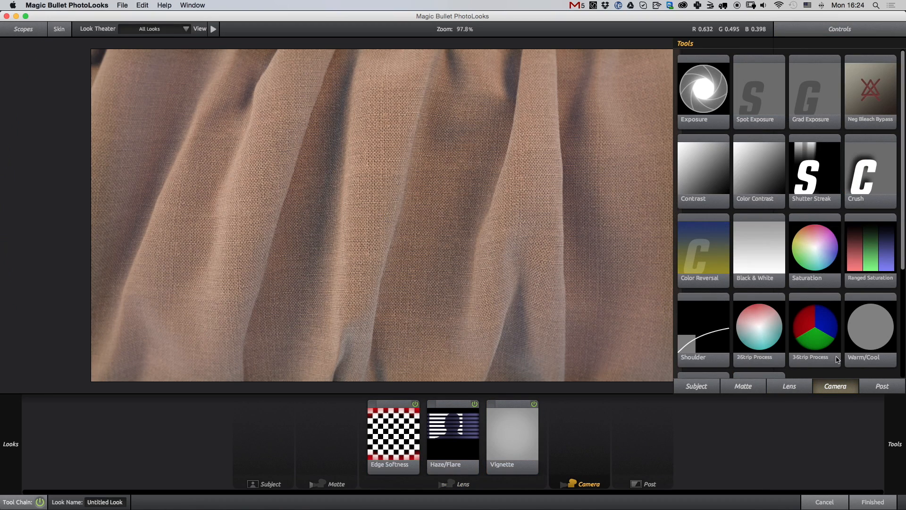
scroll(down, 3)
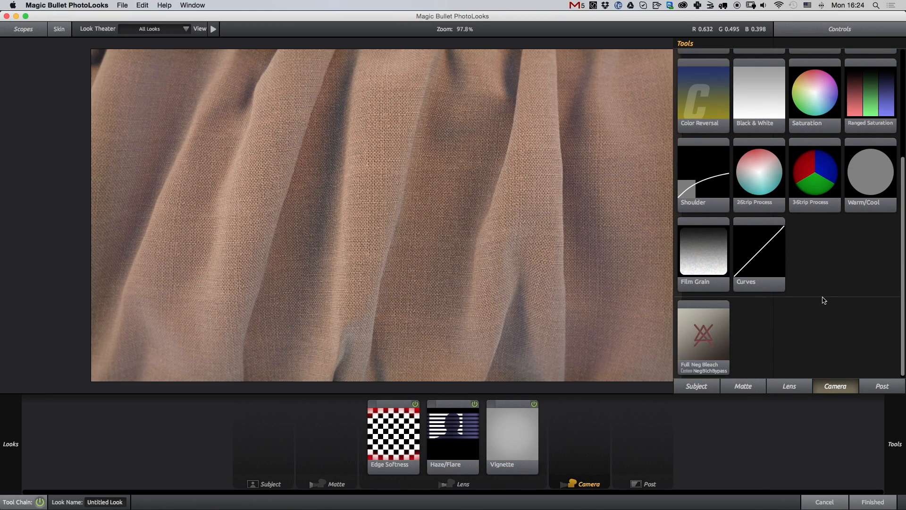
click(881, 386)
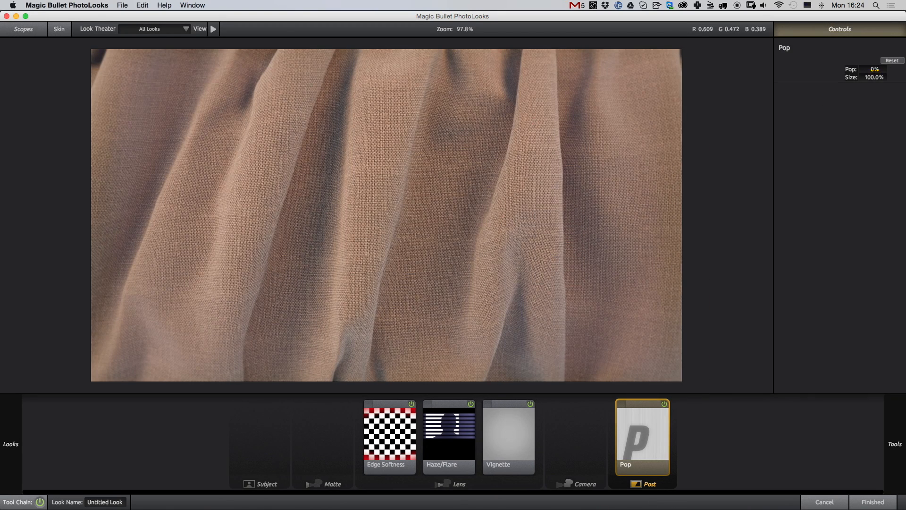
click(872, 69)
text(+50)
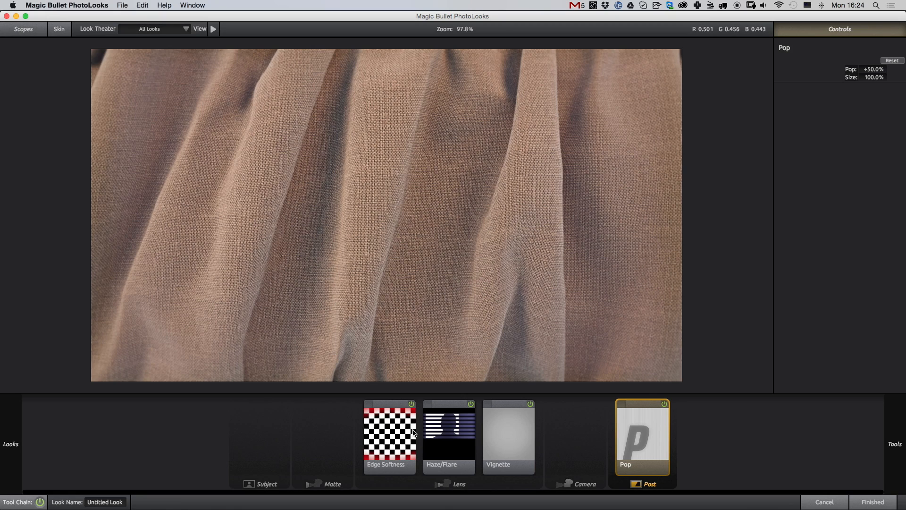
mouse_move(380, 473)
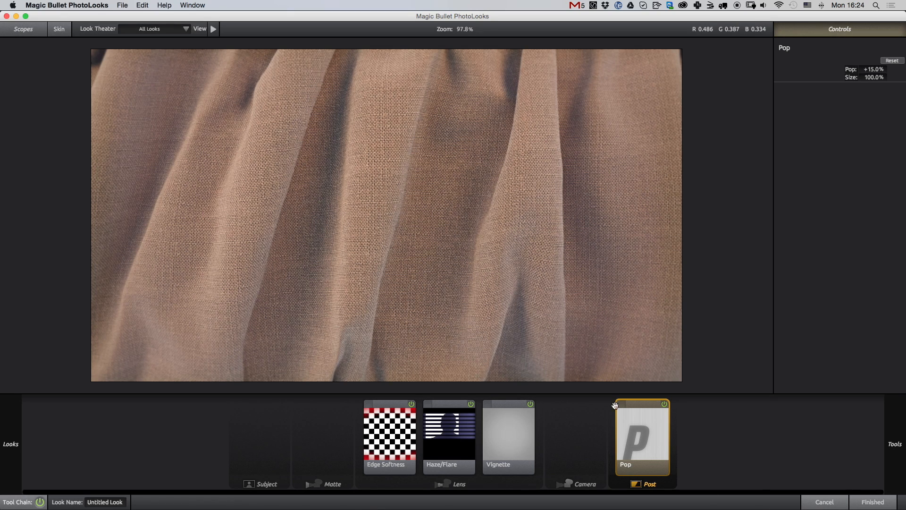
click(872, 501)
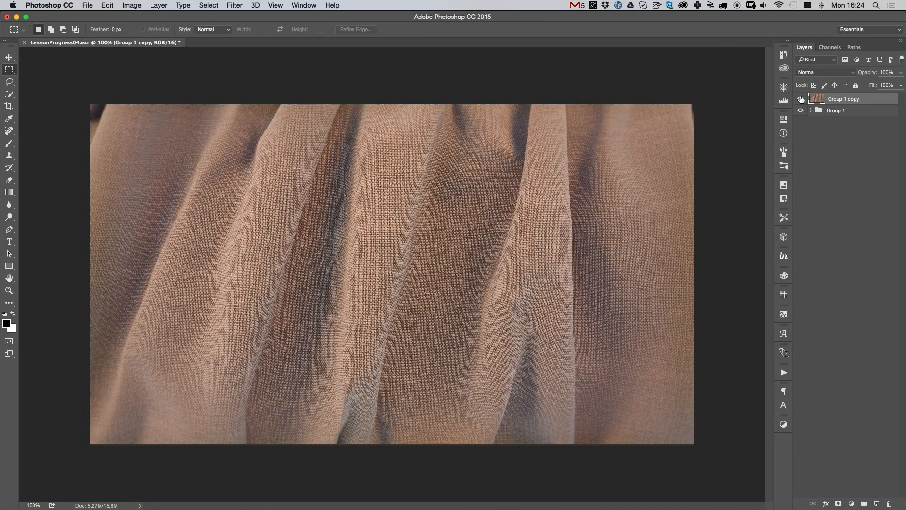
mouse_move(801, 99)
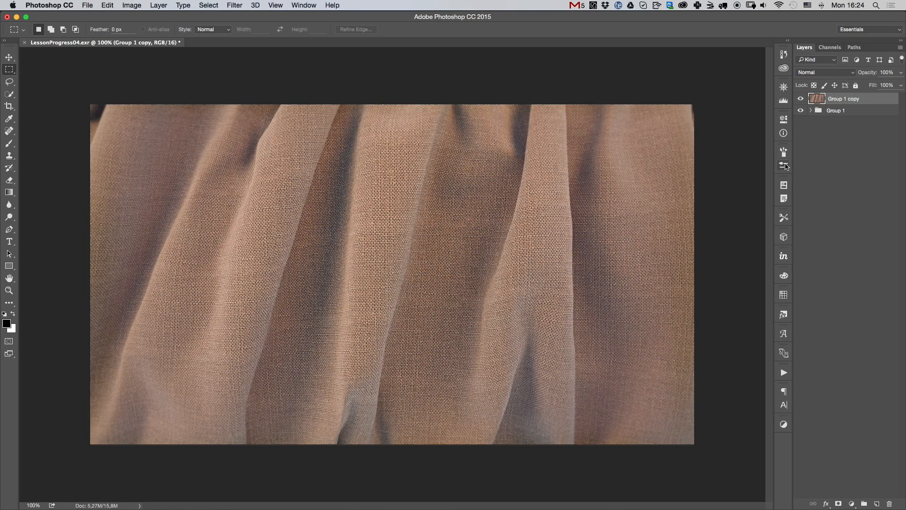
mouse_move(784, 166)
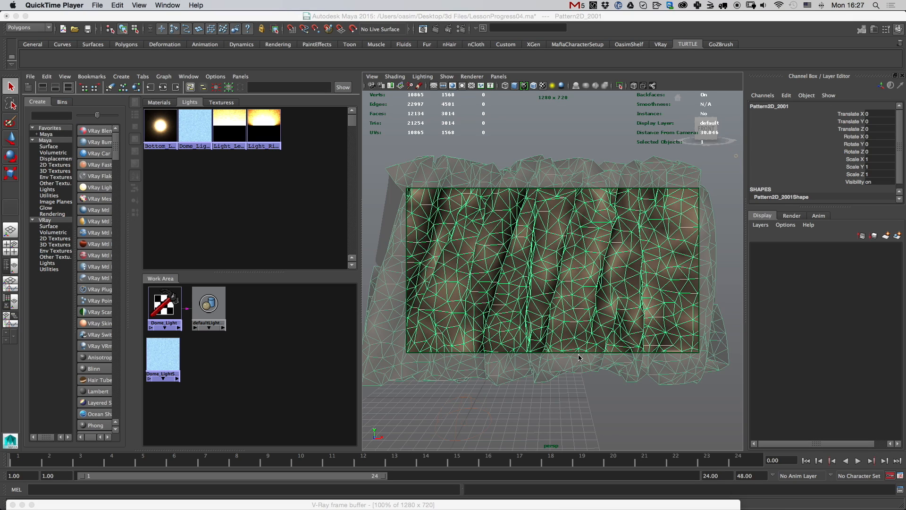
mouse_move(683, 504)
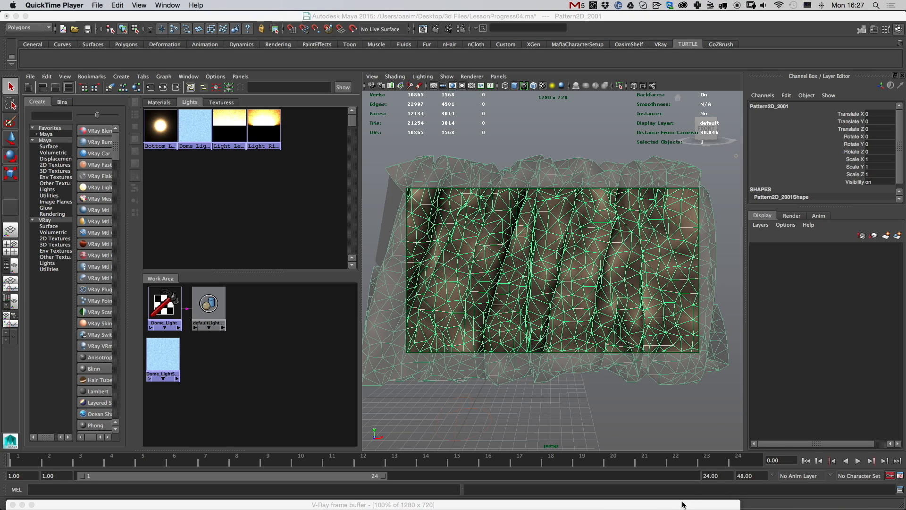
mouse_move(588, 175)
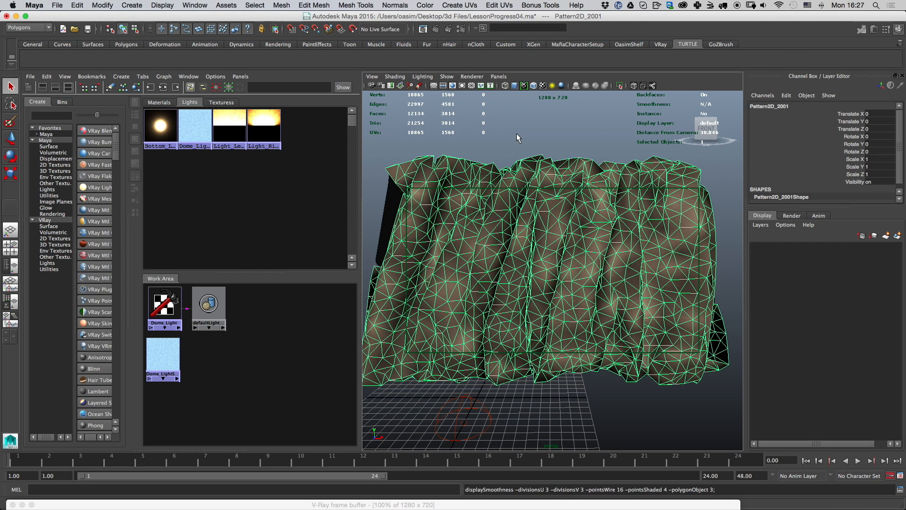
Preview the cloth mesh smoothed with key 3, reselect it and open the V-Ray render settings.
key(3)
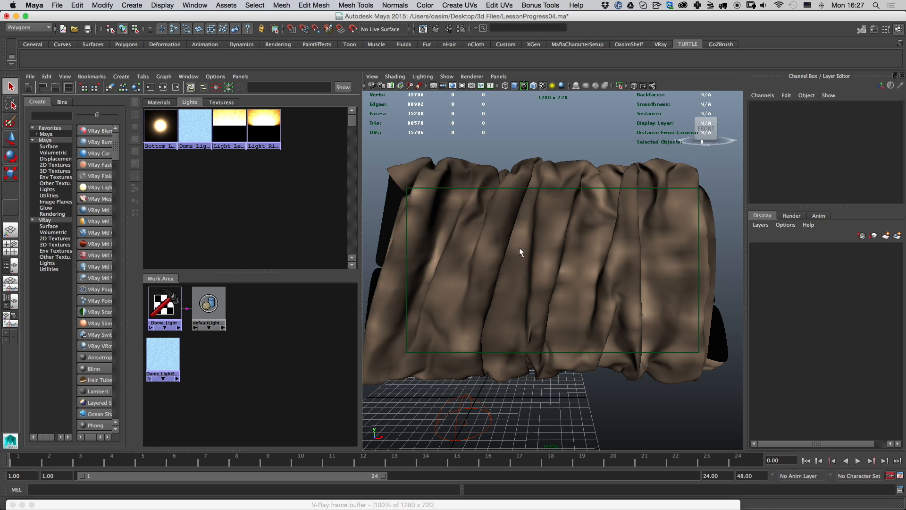
click(520, 251)
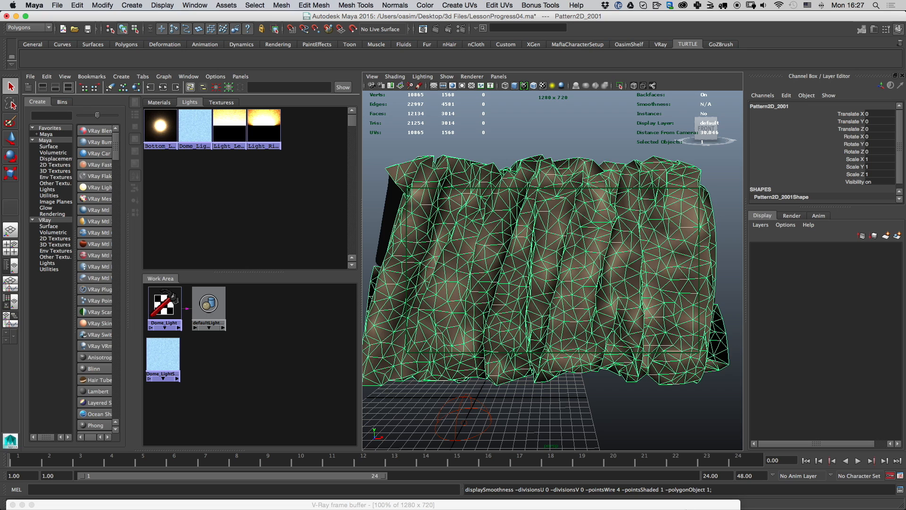
mouse_move(602, 240)
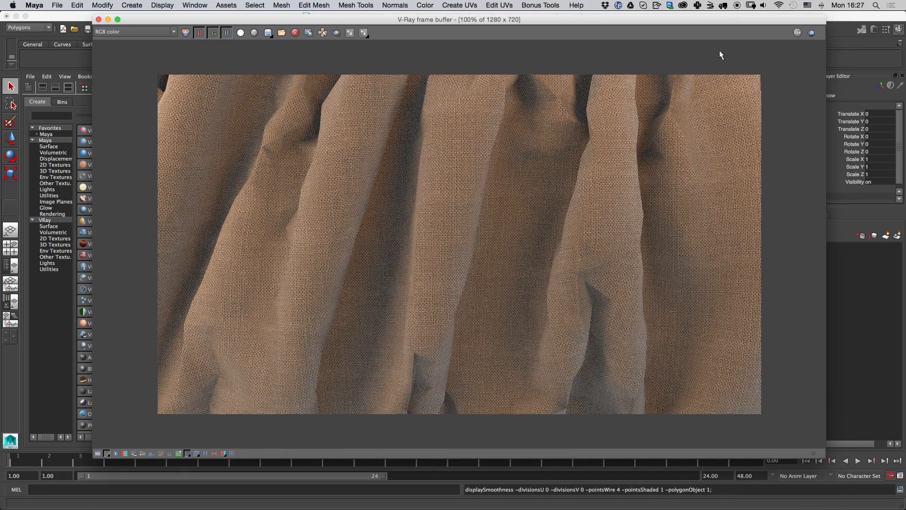
mouse_move(475, 212)
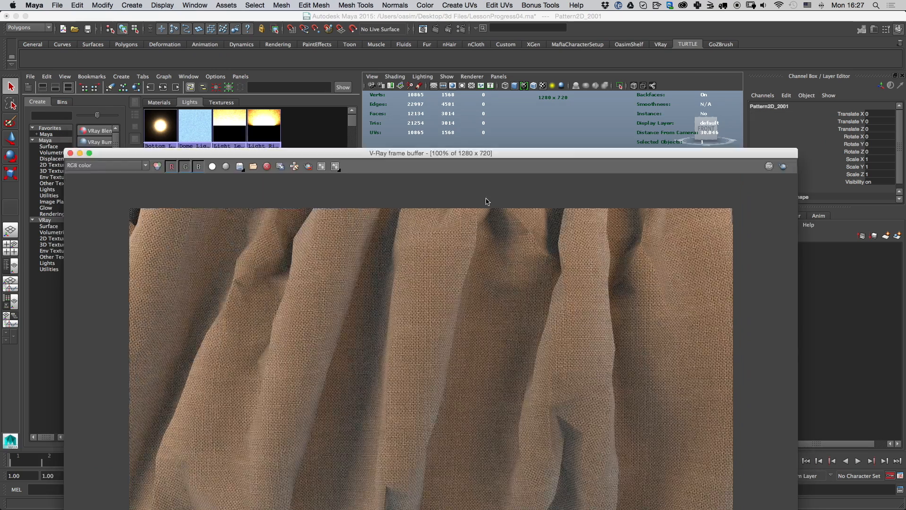
click(69, 152)
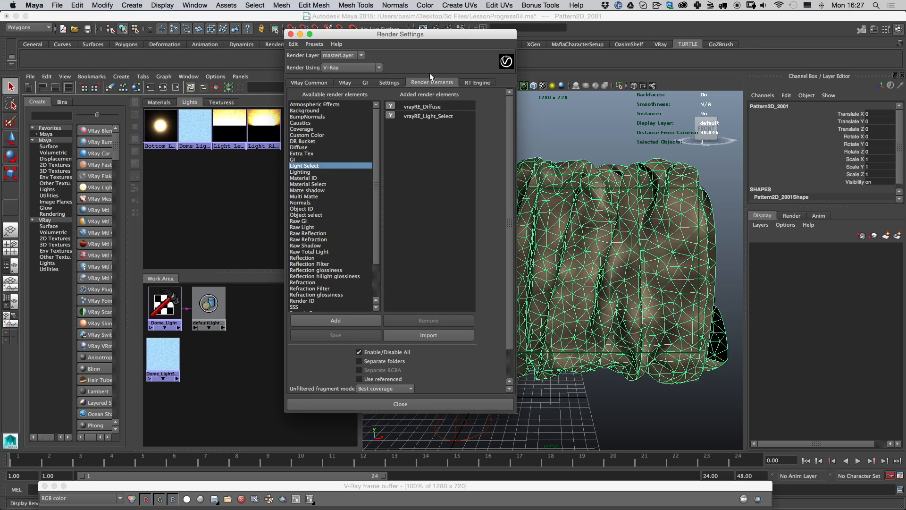
Show V-Ray's default displacement and subdivision settings and keep Max subdivs at 8.
click(389, 83)
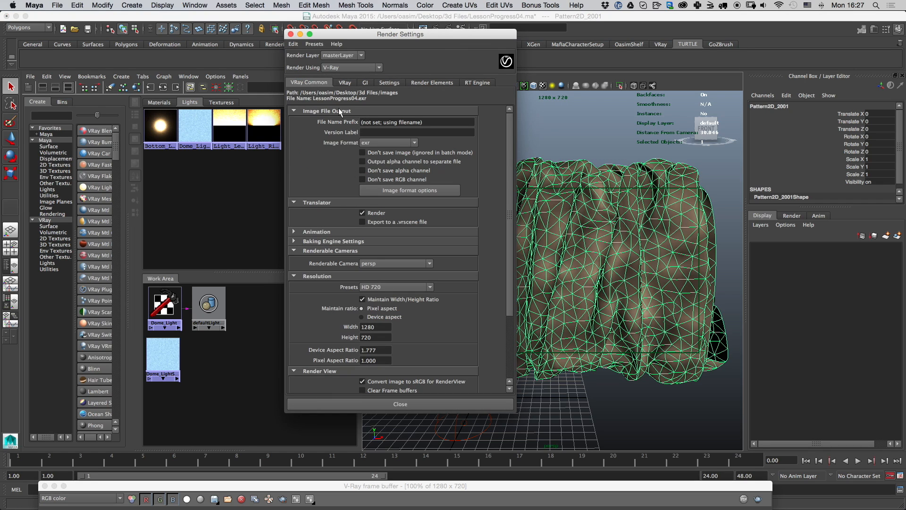
click(388, 82)
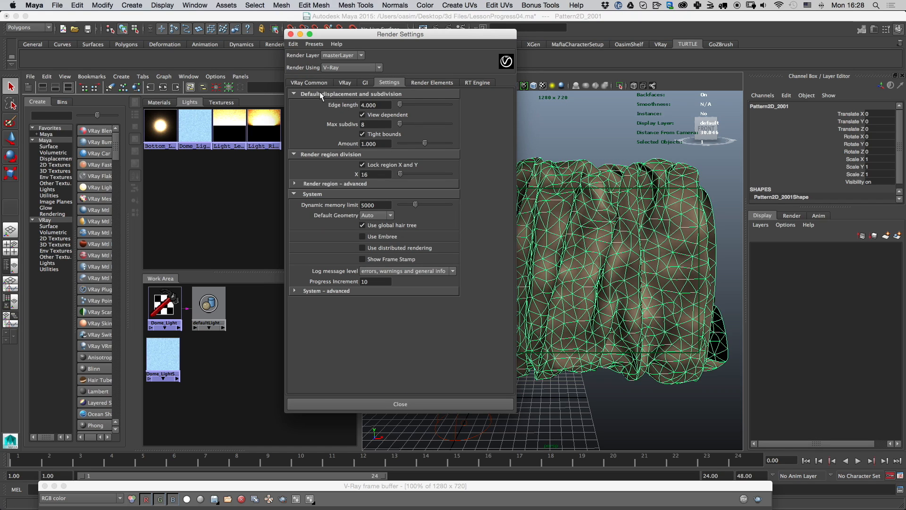
mouse_move(374, 132)
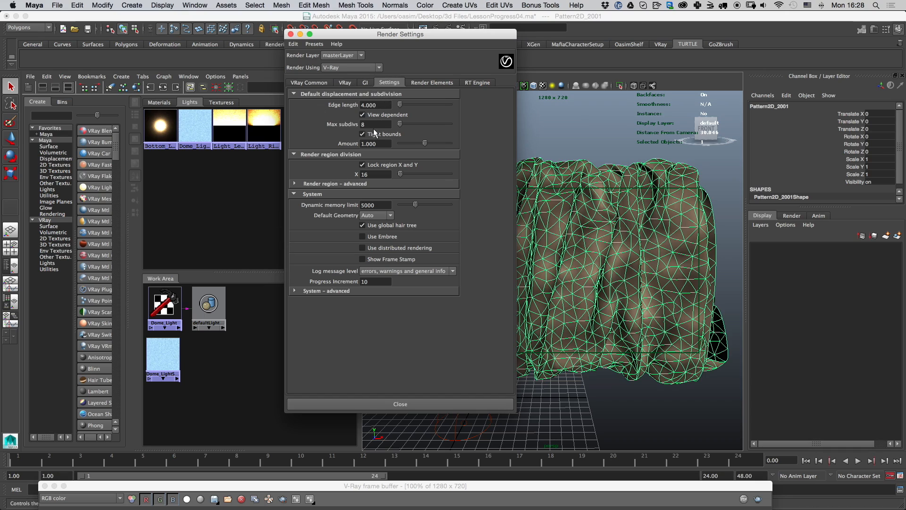
click(376, 124)
text(256)
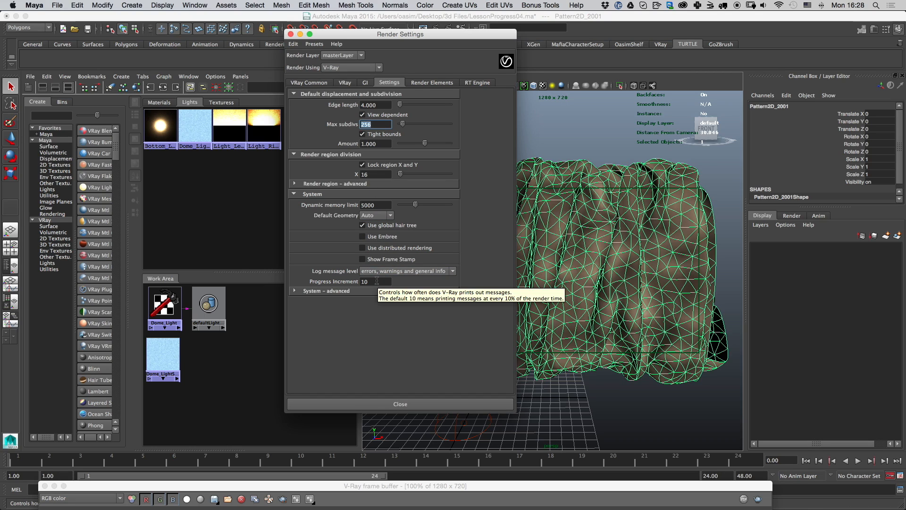
text(8)
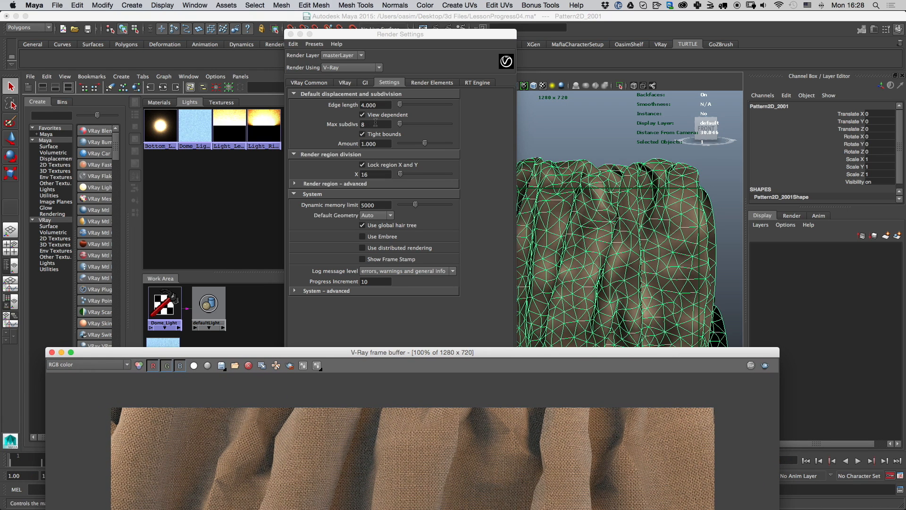
mouse_move(374, 123)
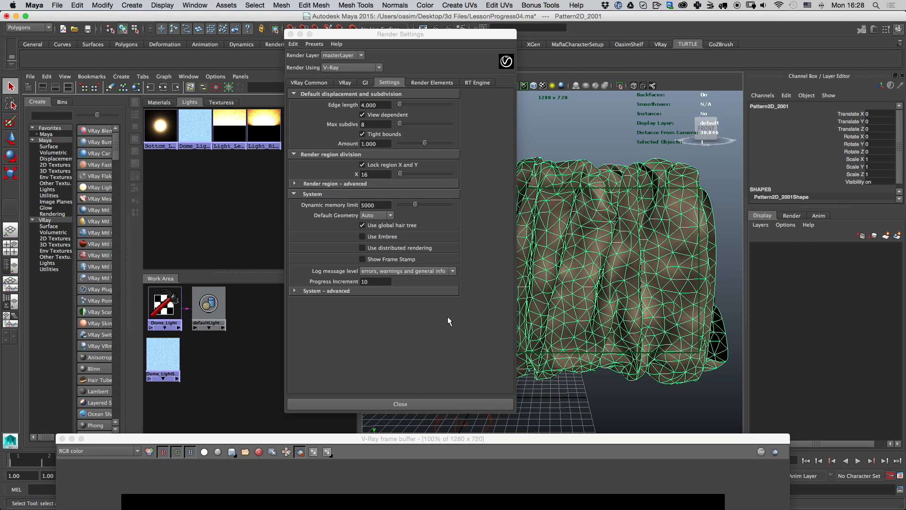
In V-Ray Global options, enable Displacement and Render viewport subdivision.
click(309, 82)
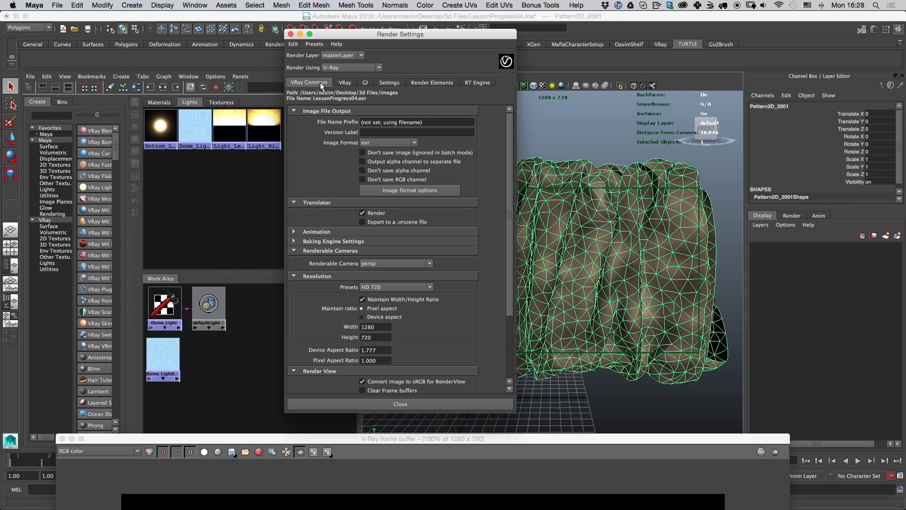
click(345, 82)
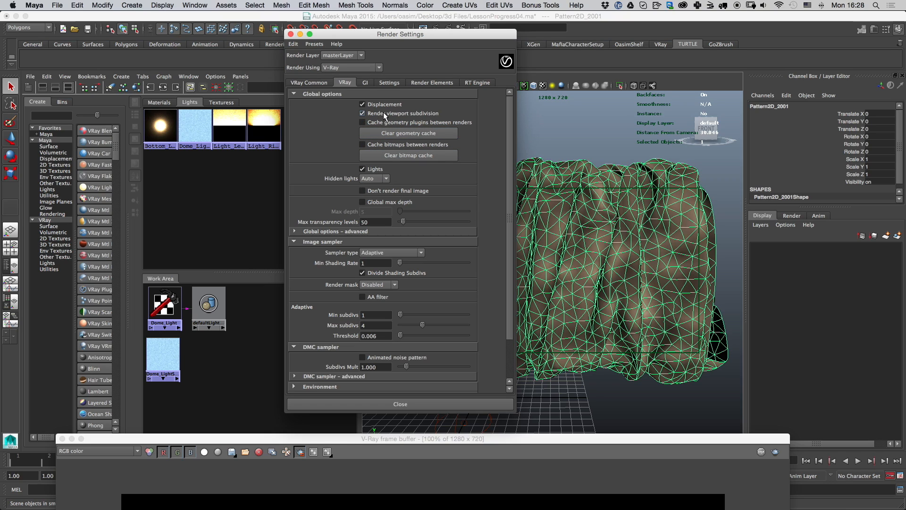
mouse_move(430, 119)
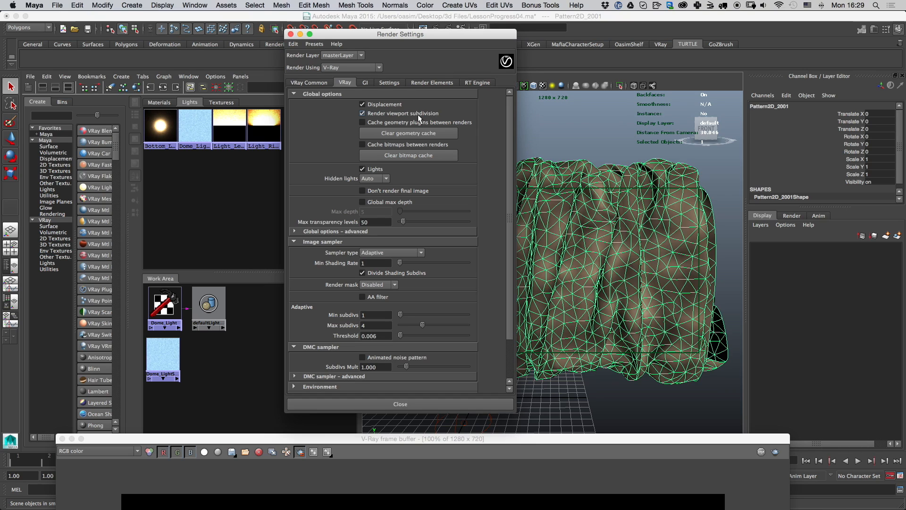
click(363, 112)
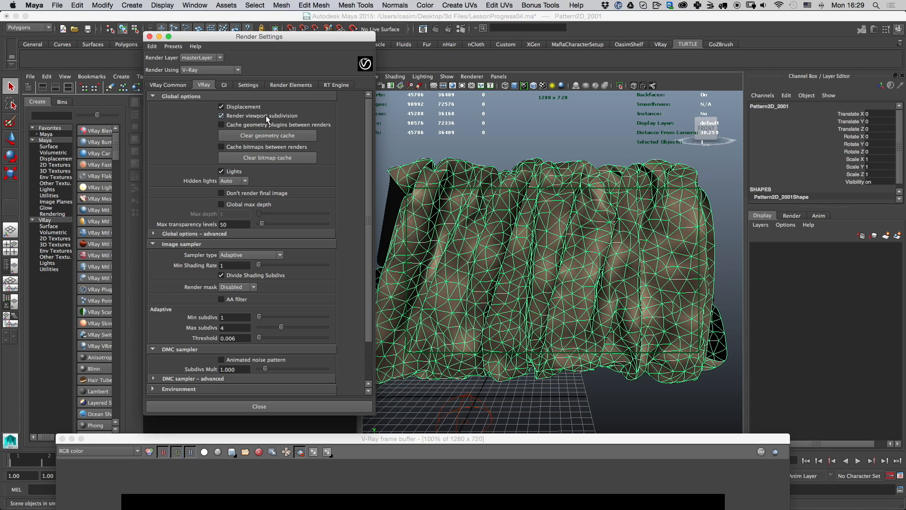
click(221, 116)
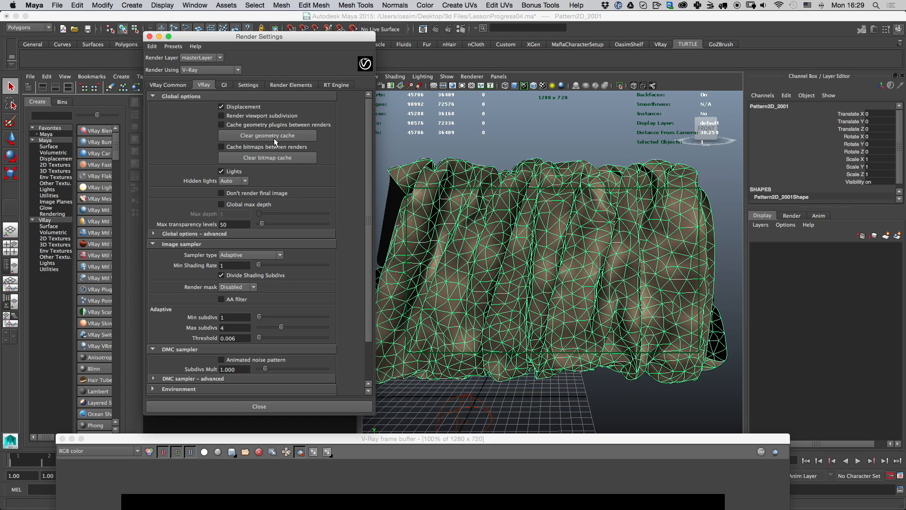
drag(259, 37, 229, 34)
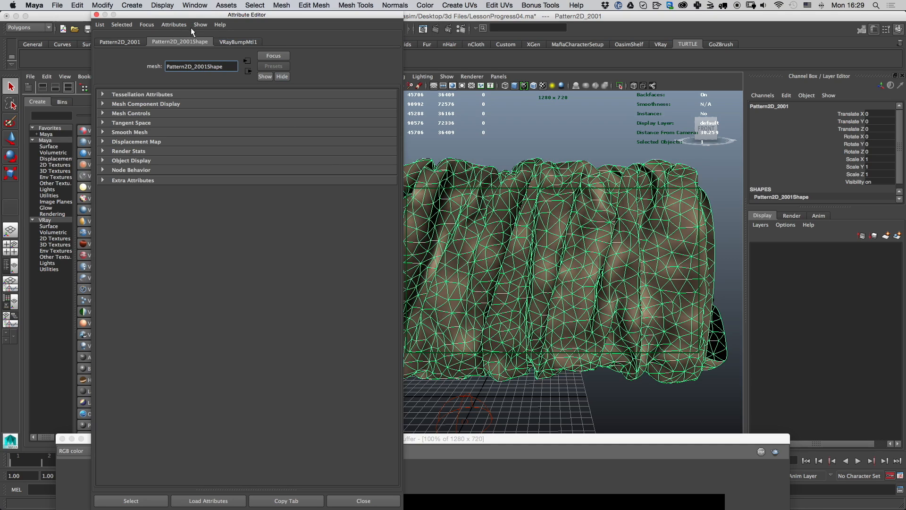
Add V-Ray Subdivision and Displacement Quality attributes to Pattern2D_2001Shape with Max subdivs 4.
click(173, 25)
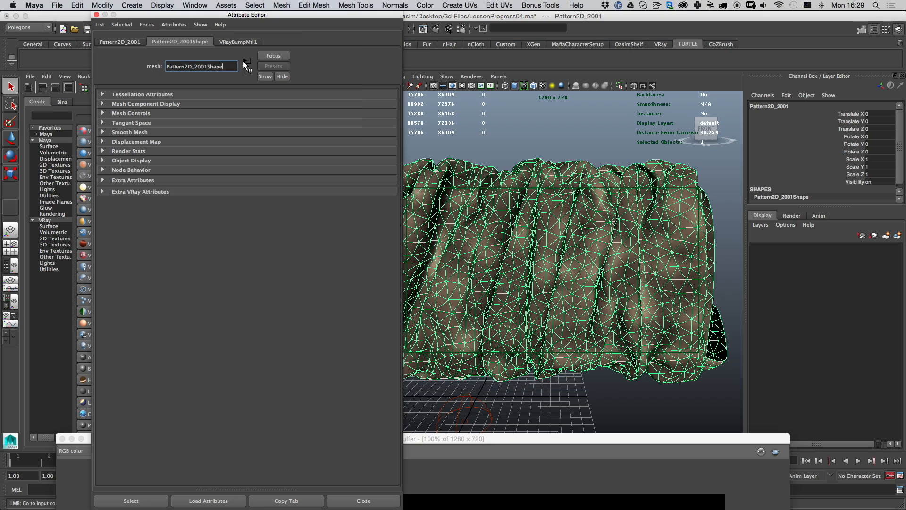
click(174, 25)
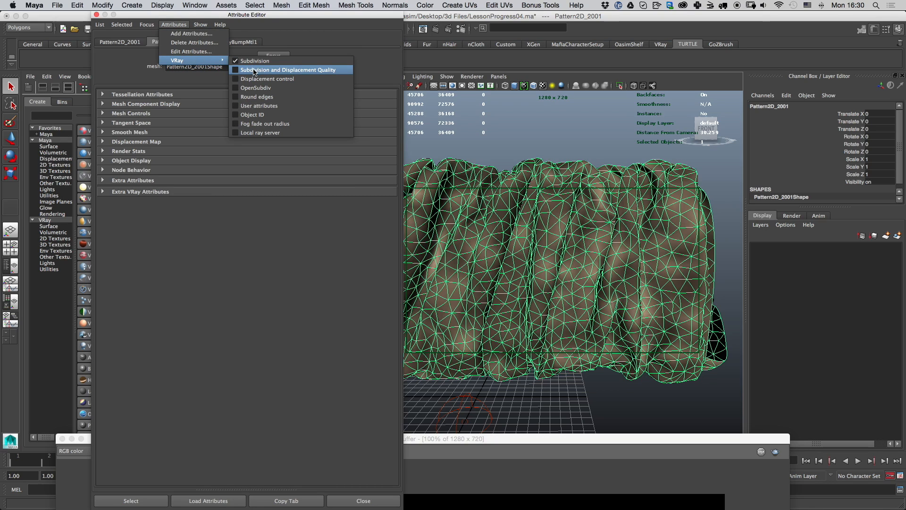
mouse_move(259, 74)
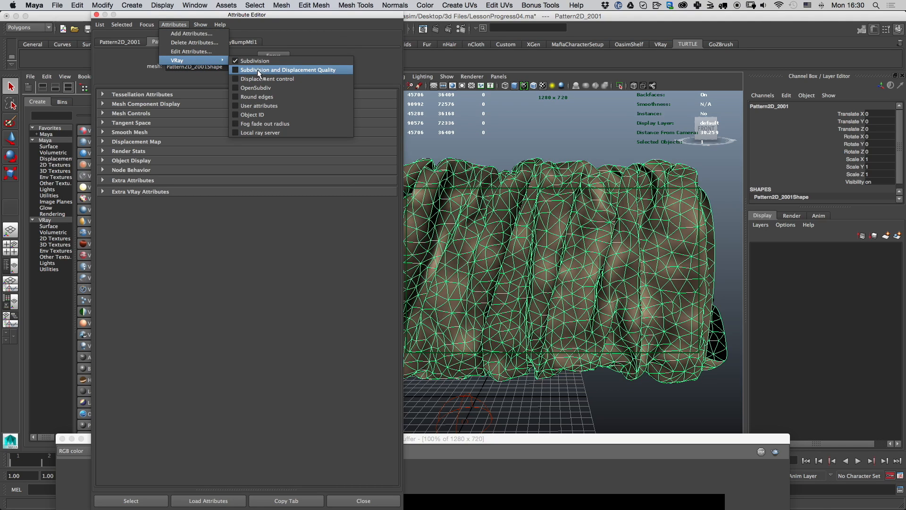
click(289, 69)
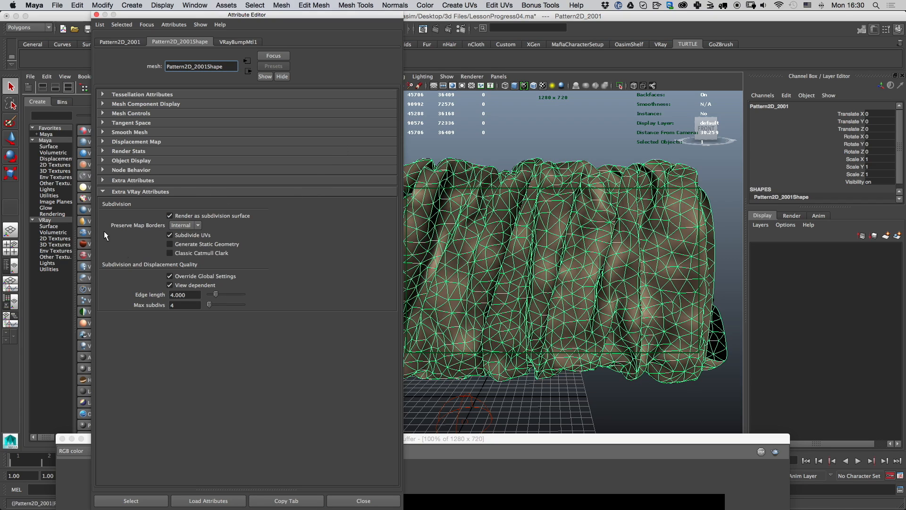
click(184, 305)
text(256)
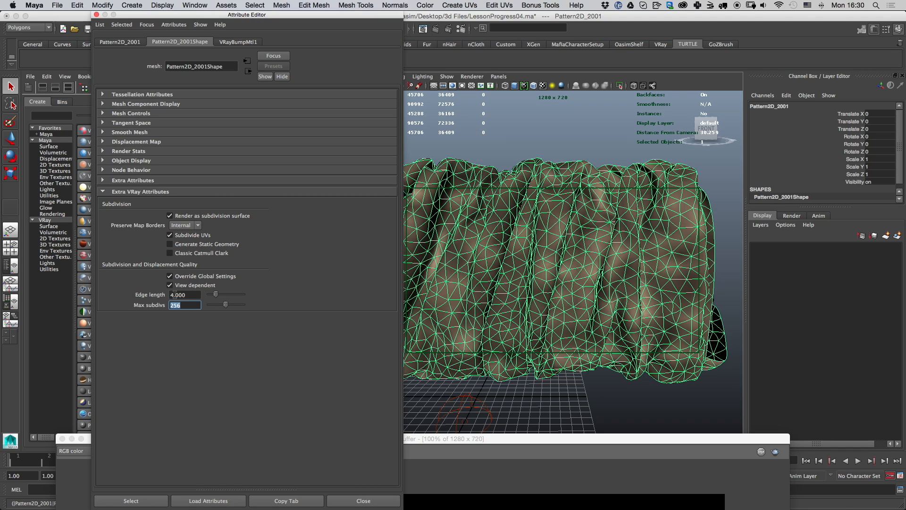
mouse_move(179, 295)
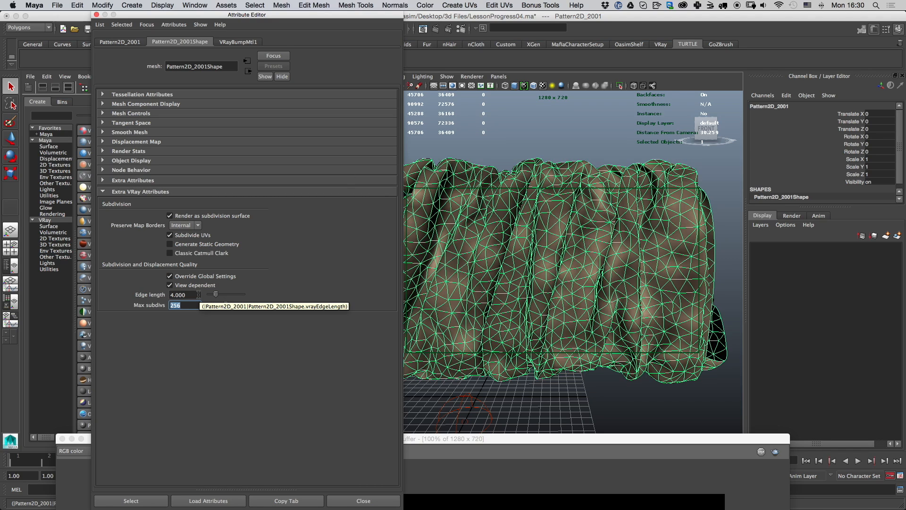
text(4)
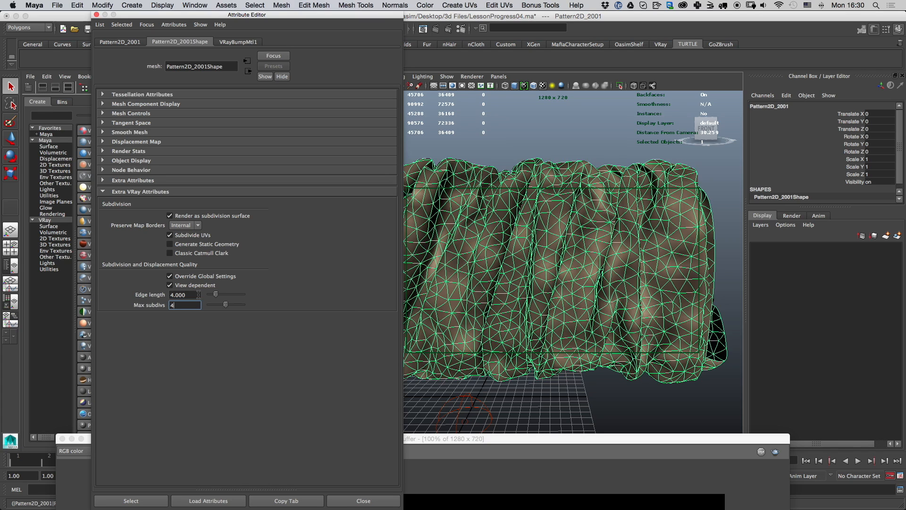
drag(245, 14, 220, 14)
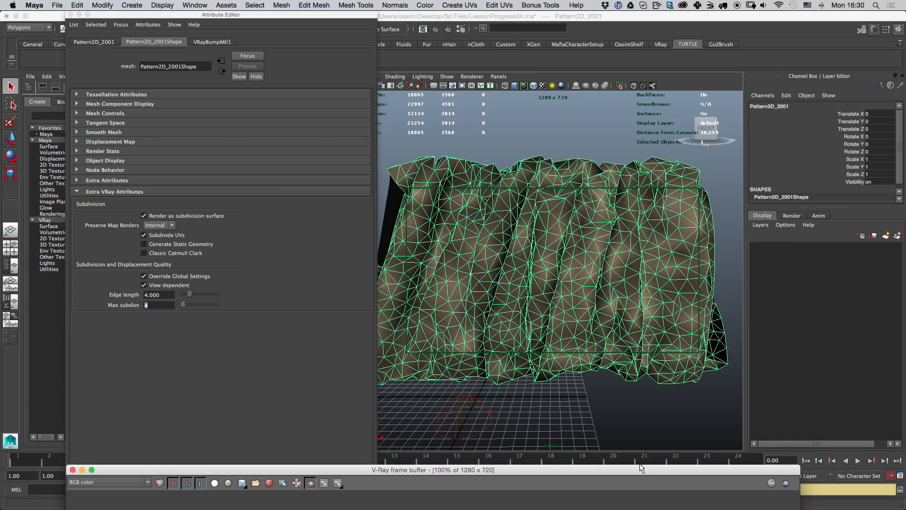
click(148, 24)
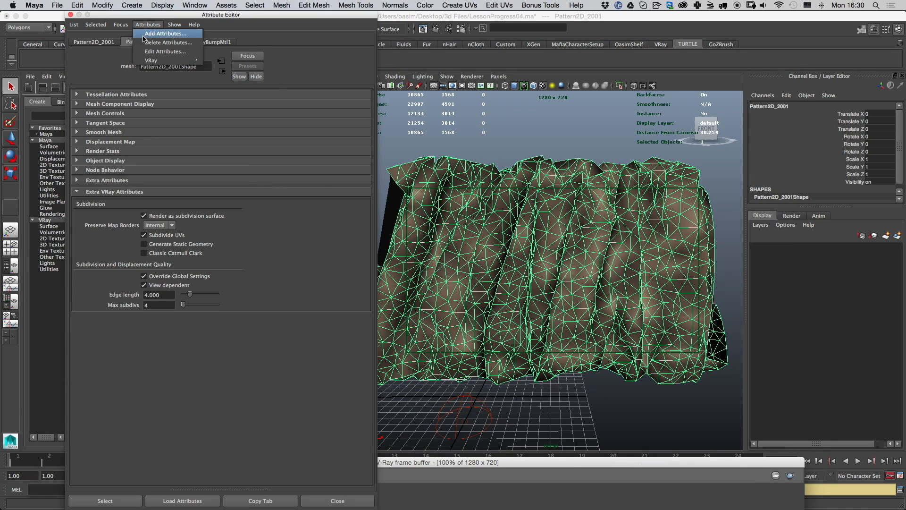
mouse_move(151, 61)
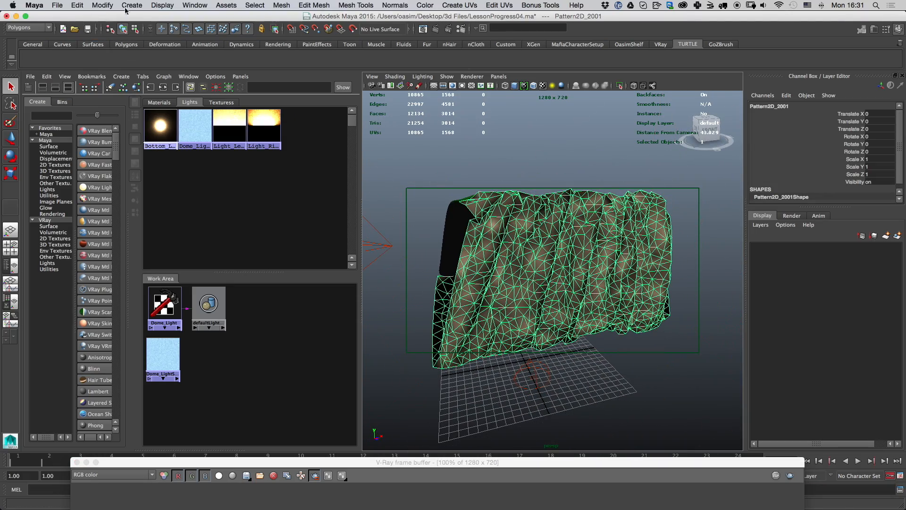
Create a single V-Ray displacement node and swap its displacement control attributes for subdivision and displacement quality overrides.
click(132, 6)
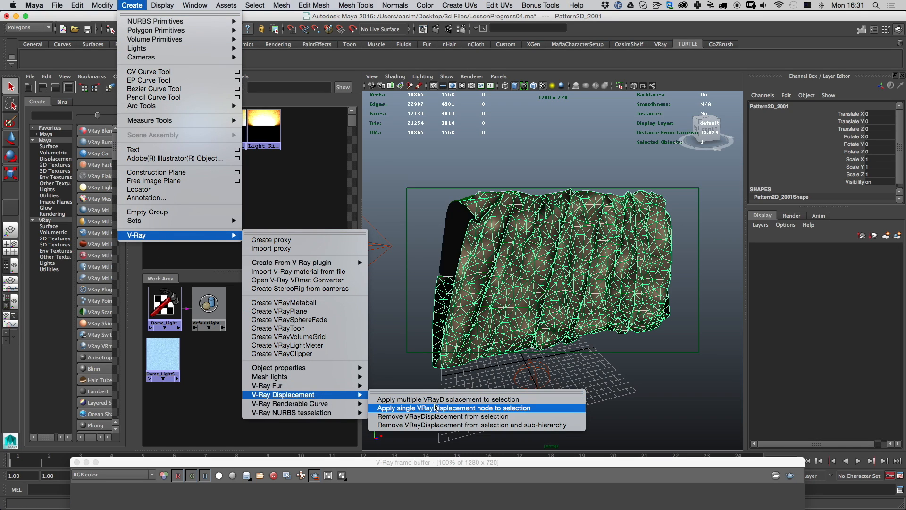
mouse_move(445, 413)
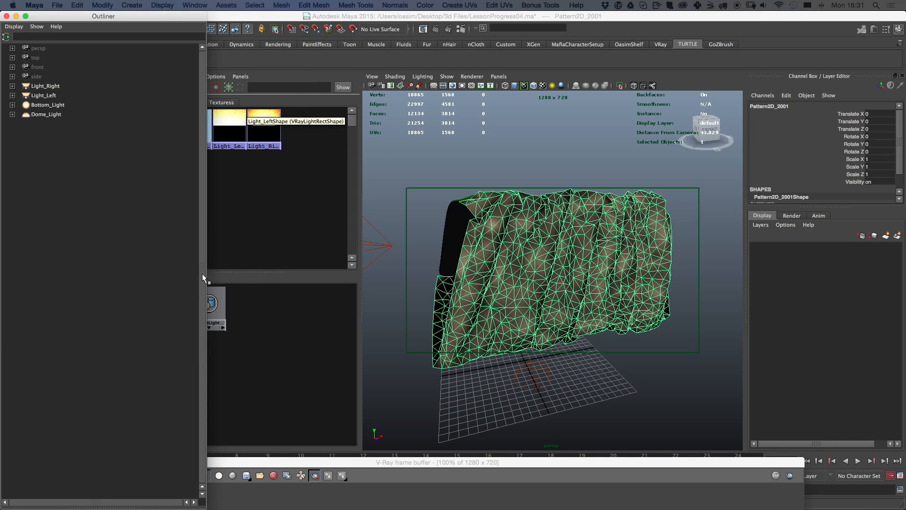
click(258, 27)
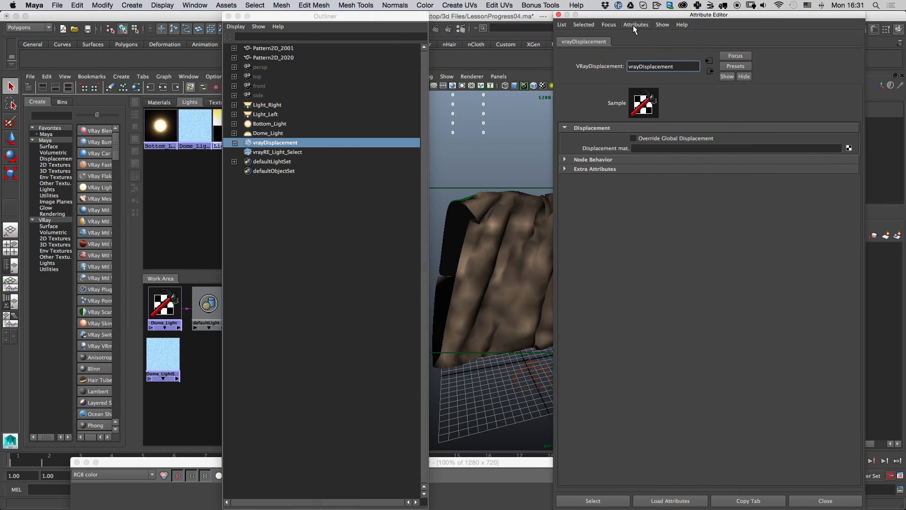
click(635, 24)
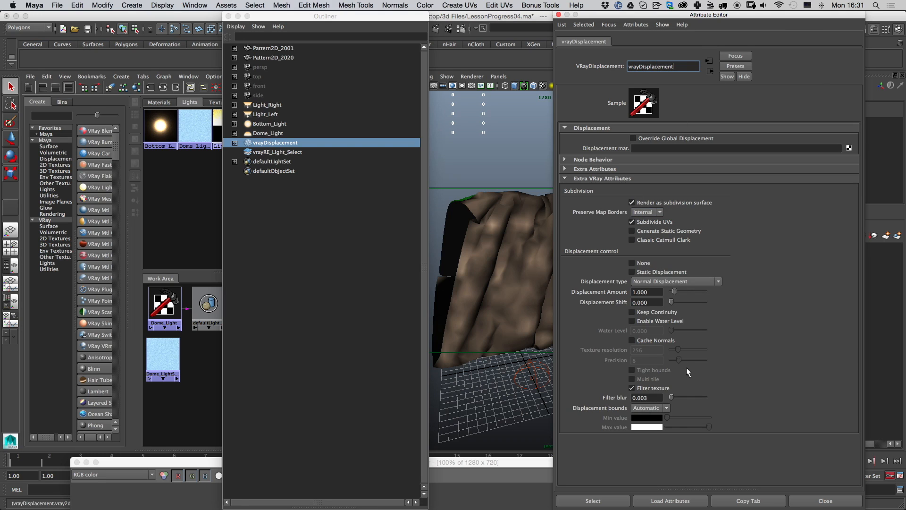
click(635, 24)
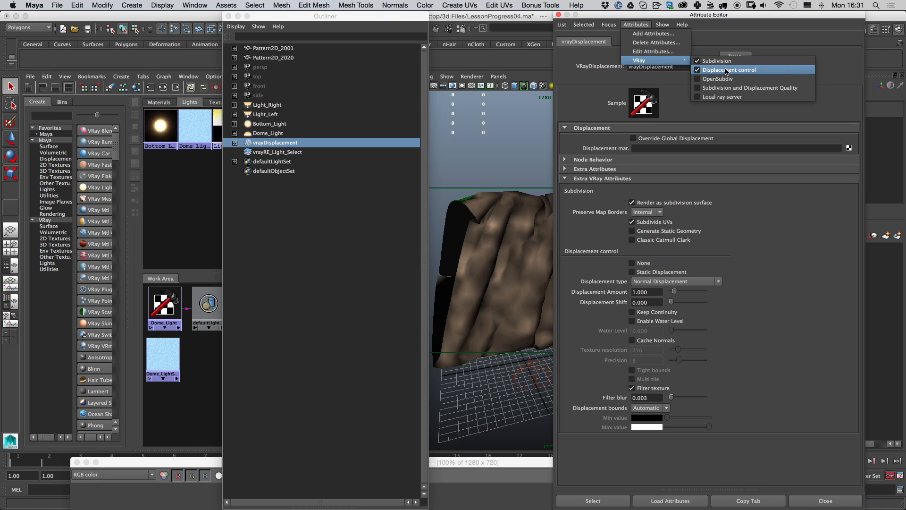
click(730, 69)
text(4)
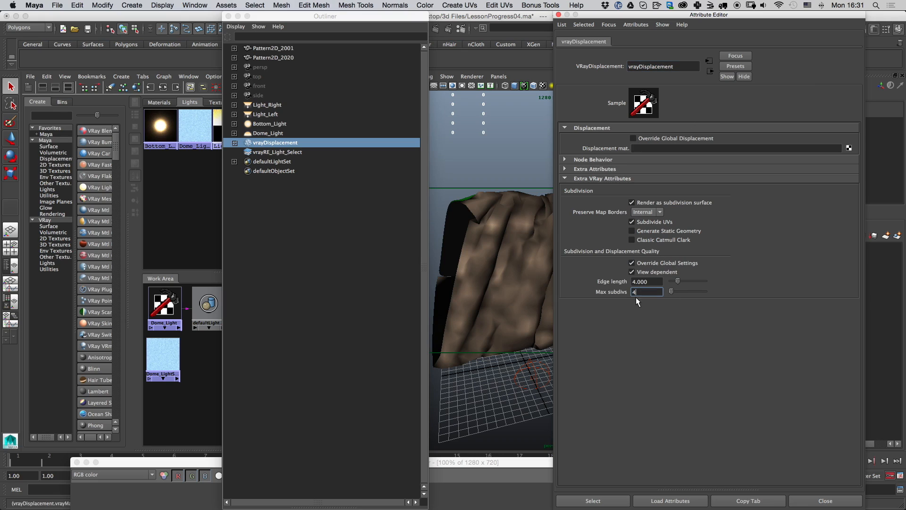
mouse_move(531, 180)
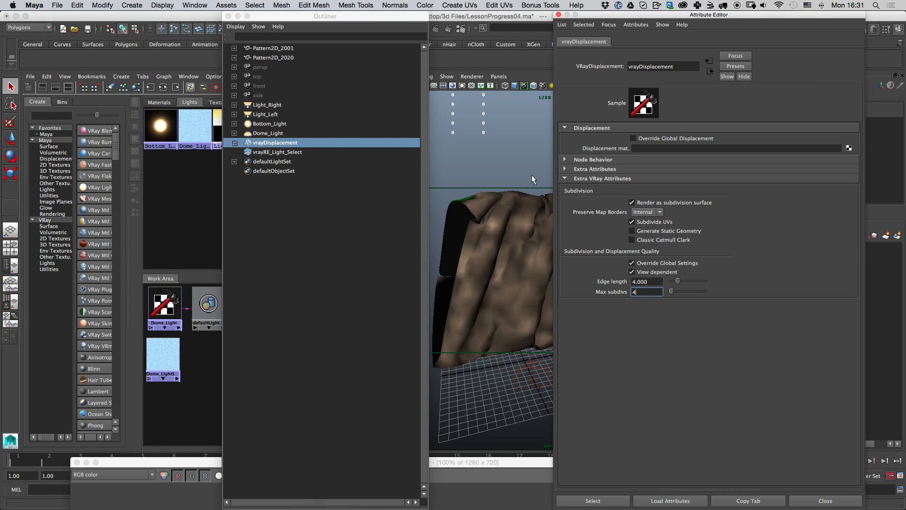
mouse_move(239, 151)
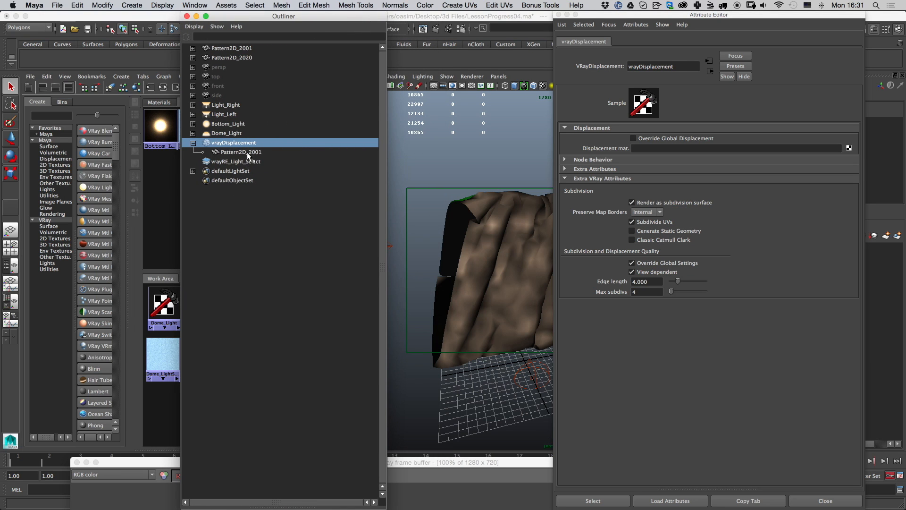
Add Pattern2D_2020 alongside Pattern2D_2001 in the vrayDisplacement set and review its settings.
click(239, 151)
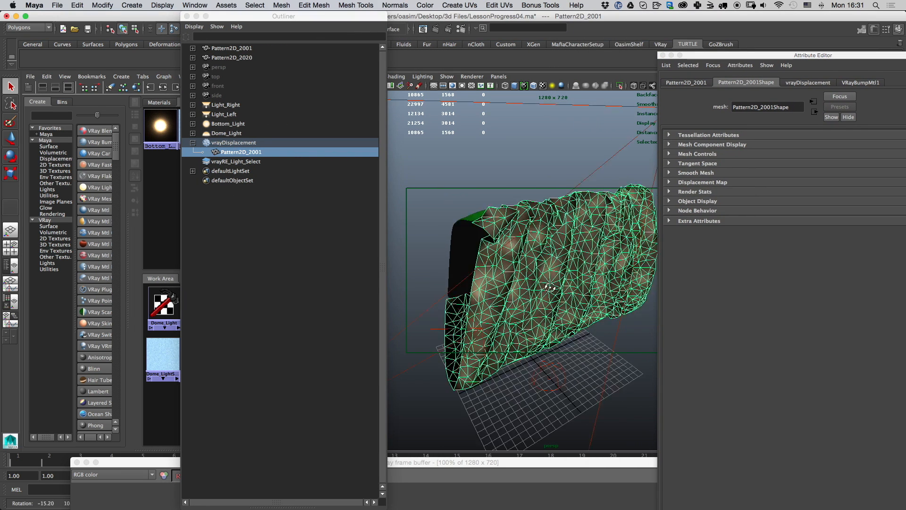
click(233, 57)
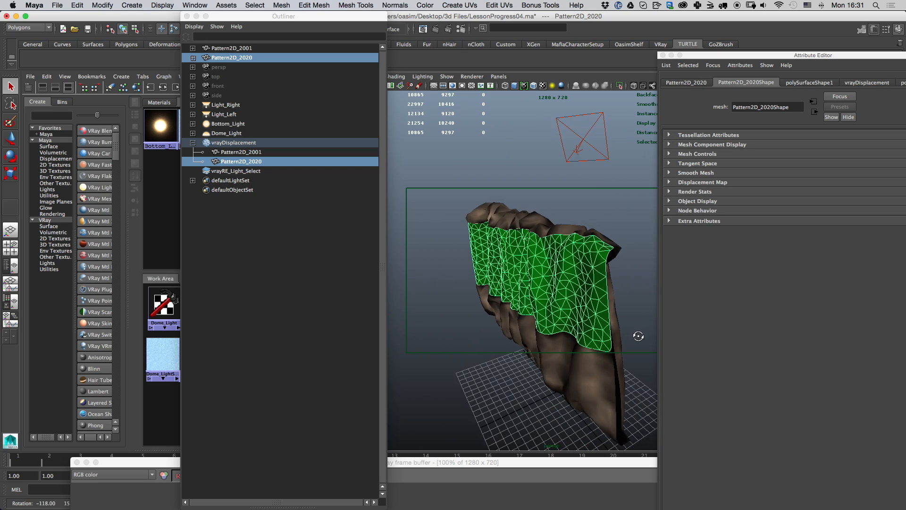
click(233, 142)
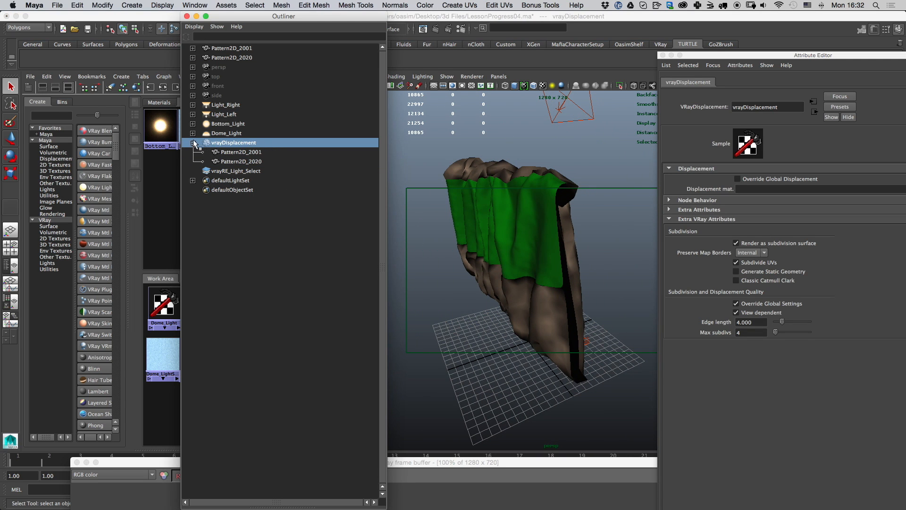